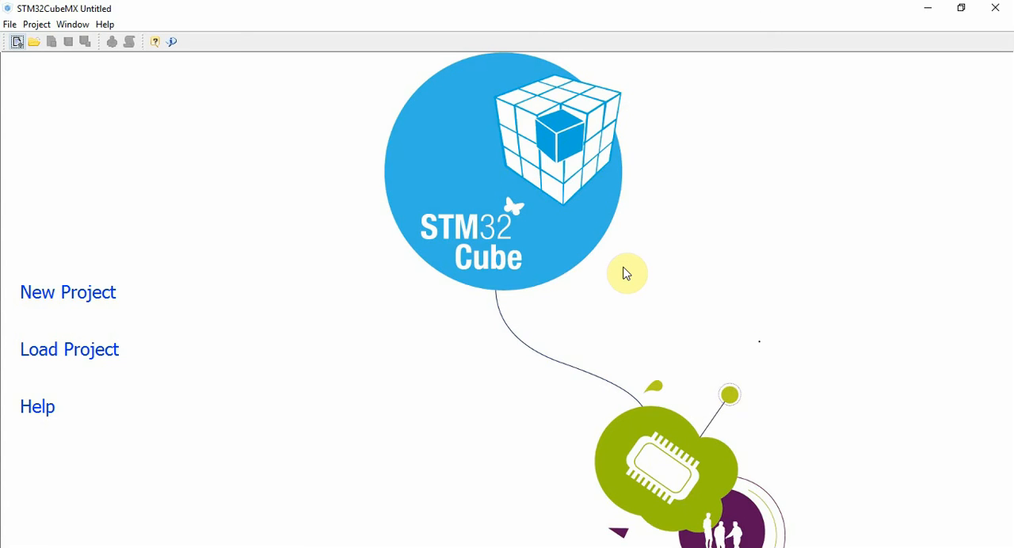
mouse_move(420, 252)
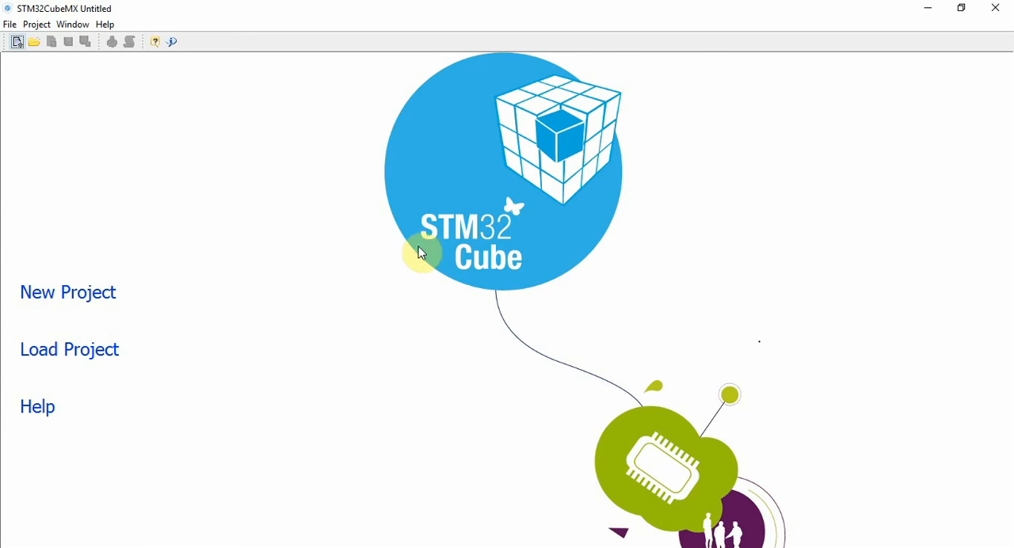
mouse_move(257, 260)
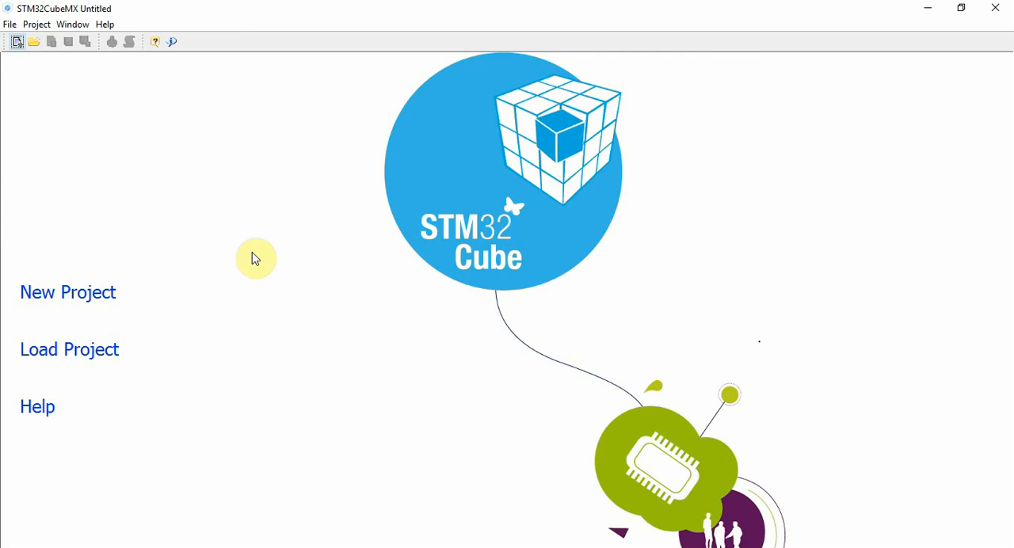
mouse_move(237, 263)
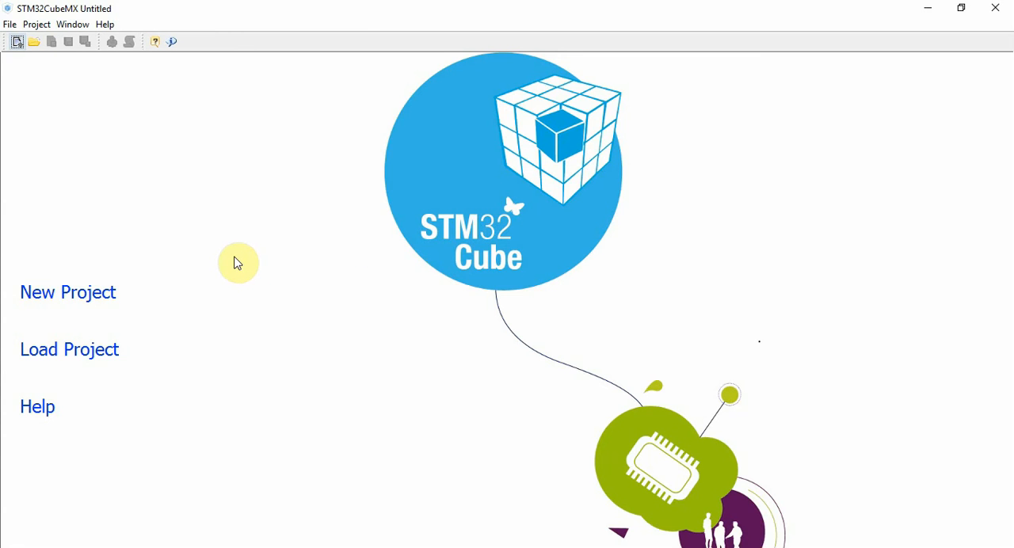
mouse_move(139, 271)
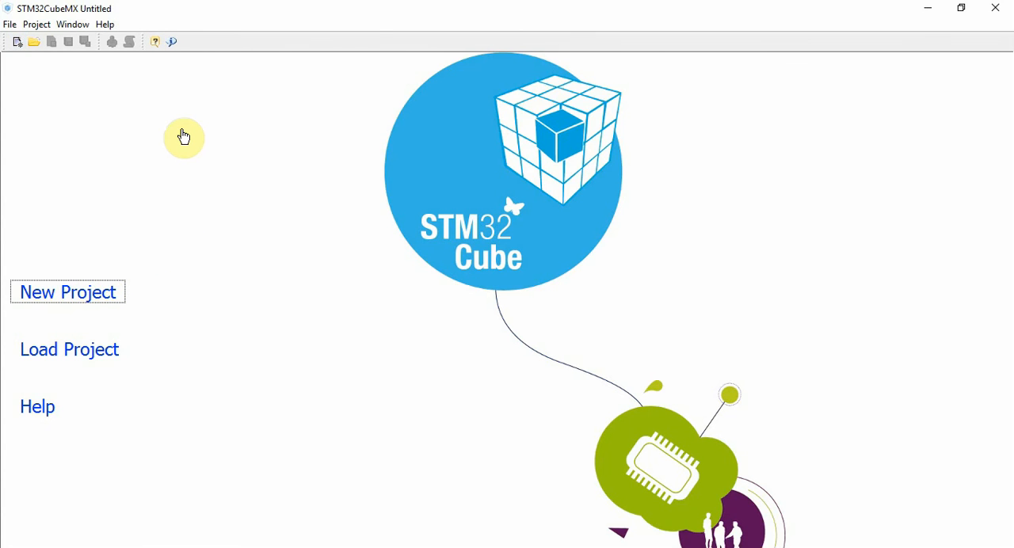
Create a new project by board, filtering Nucleo64 / STM32L0 and confirming NUCLEO-L053R8
click(66, 292)
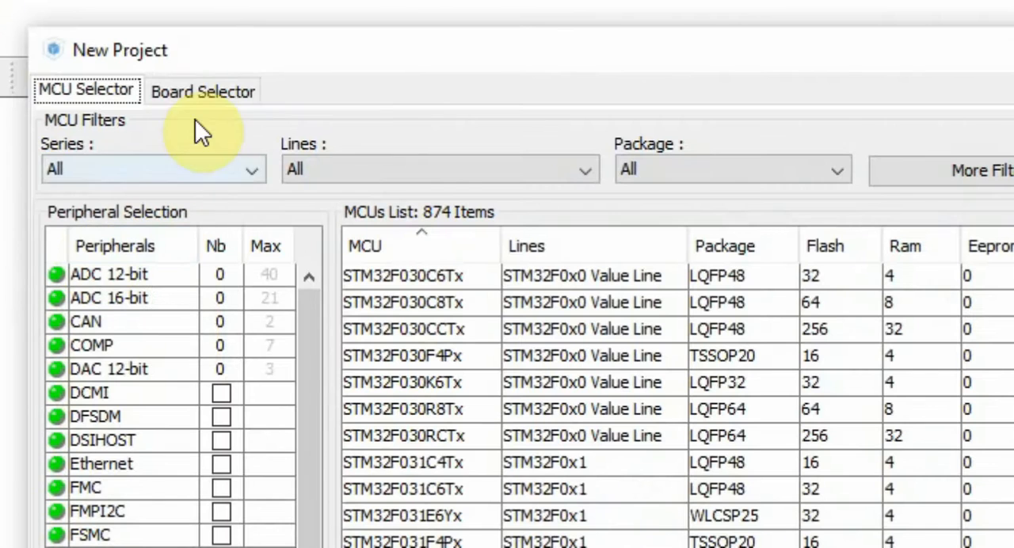
click(202, 91)
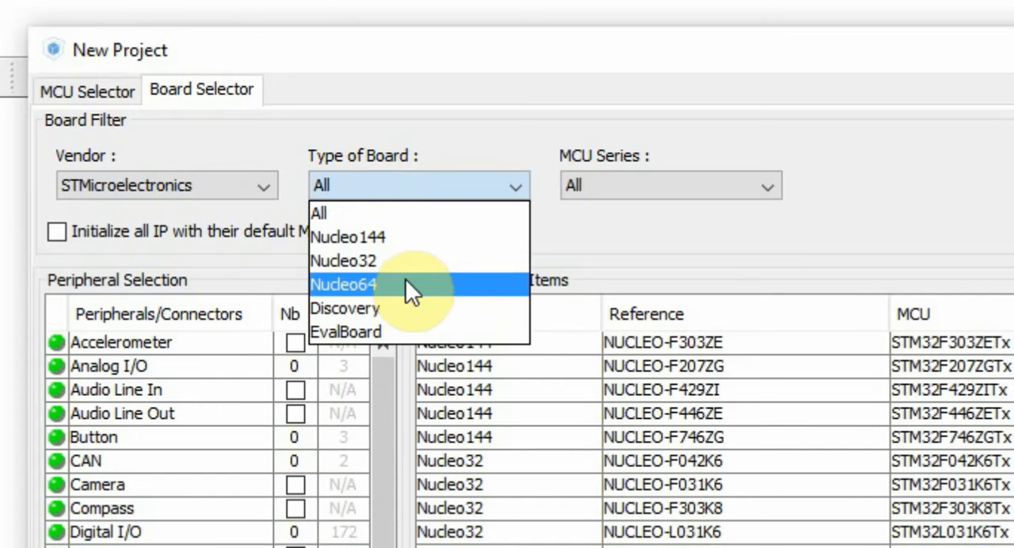
click(342, 284)
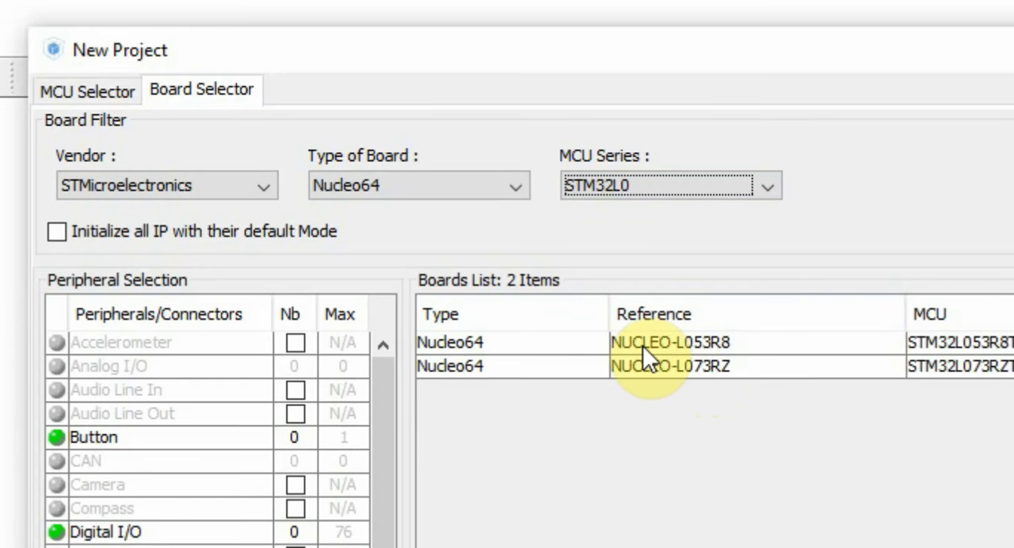
click(650, 343)
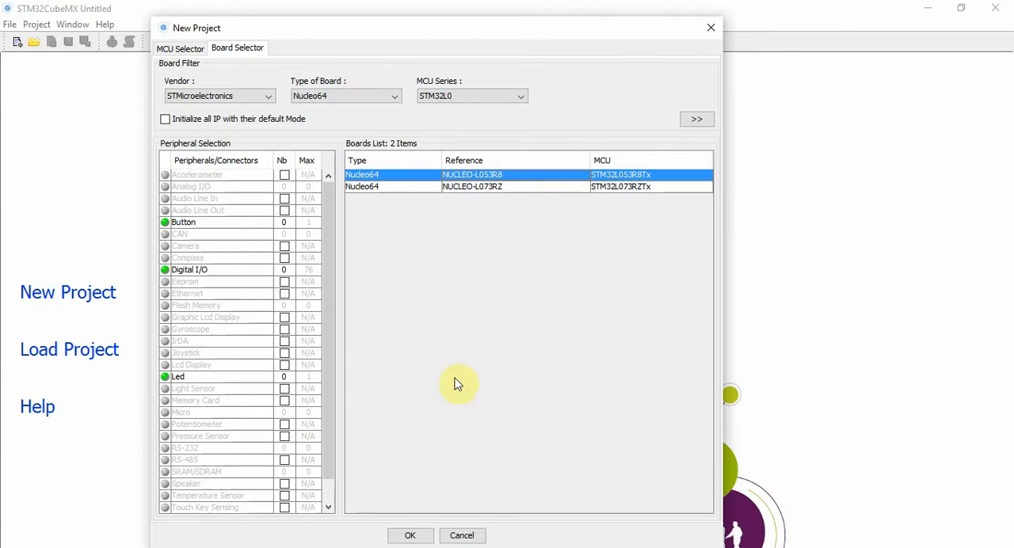
click(410, 536)
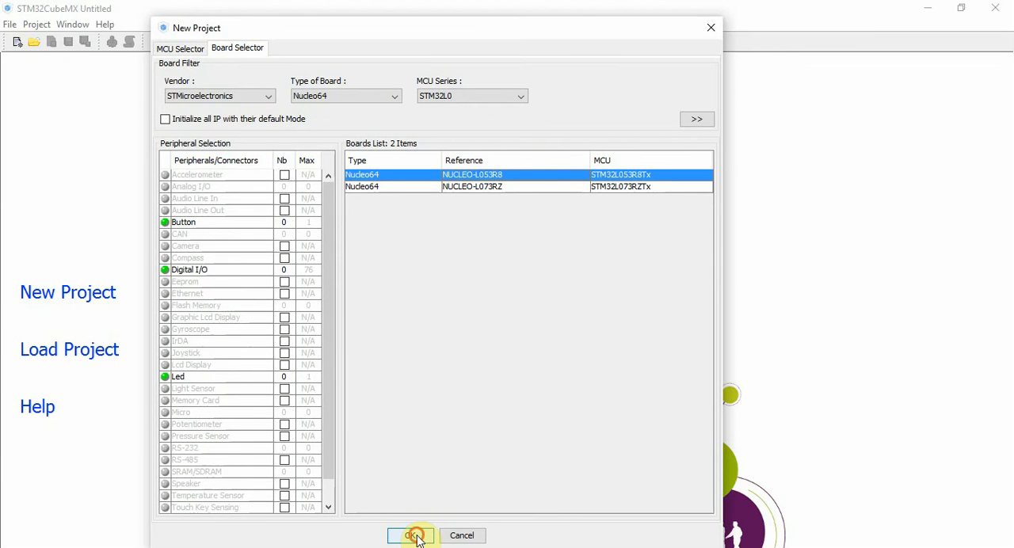
click(411, 536)
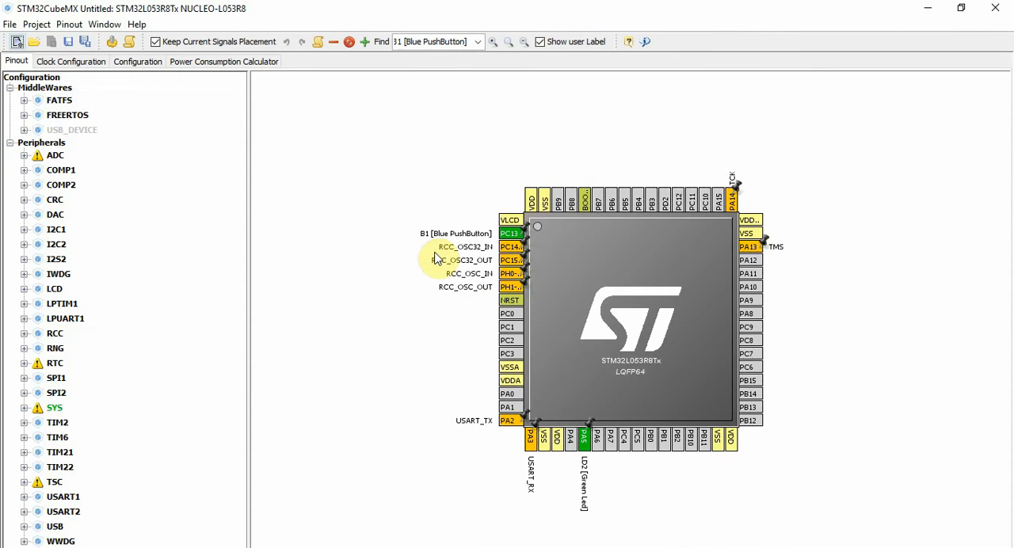
mouse_move(194, 323)
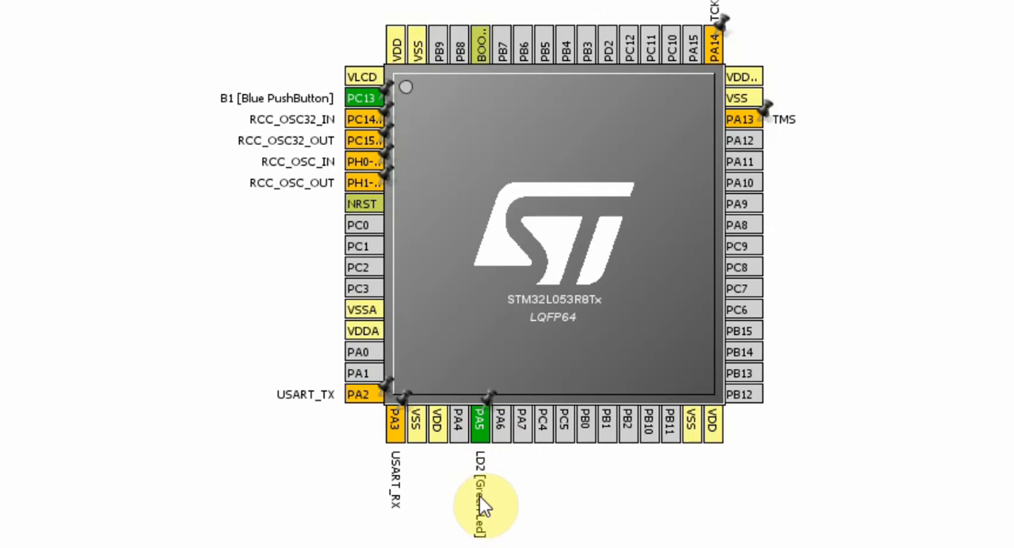
mouse_move(517, 493)
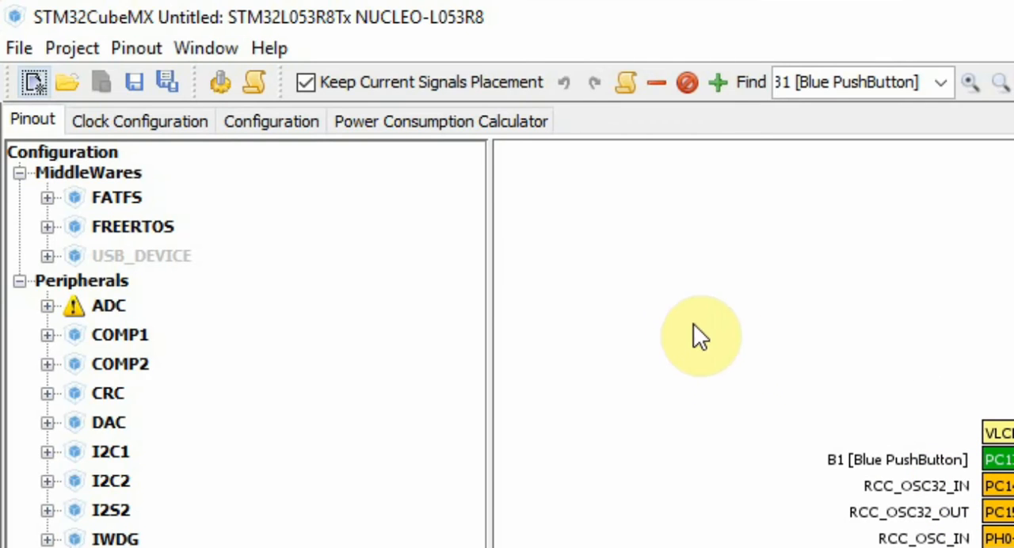
In Project Settings, name the project Test and select the MDK-ARM V5 toolchain
click(71, 48)
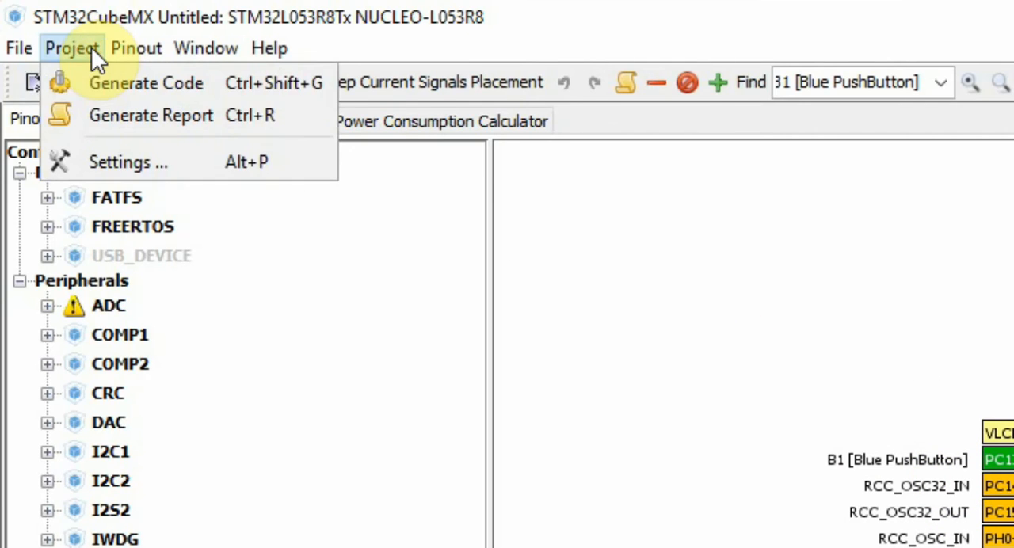
click(126, 162)
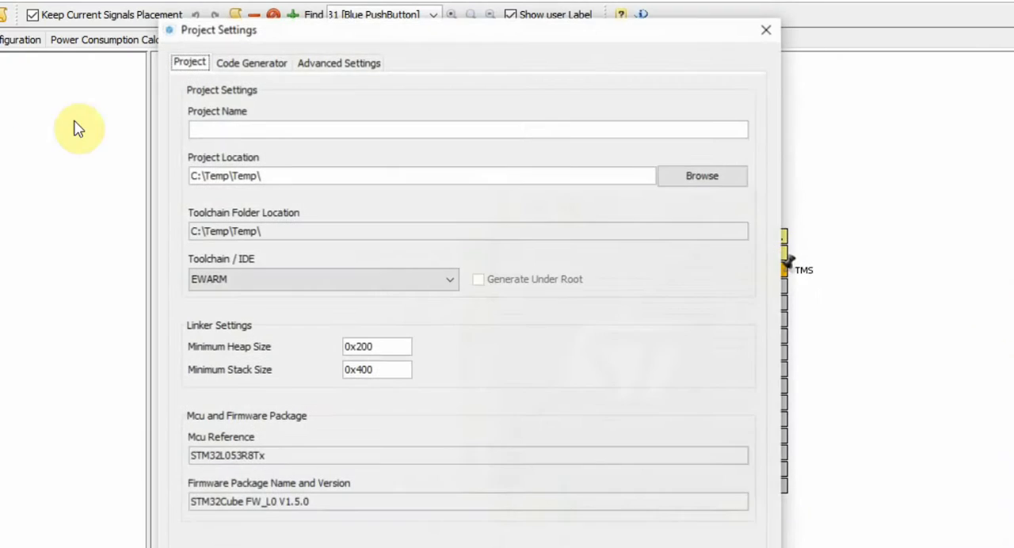
mouse_move(269, 130)
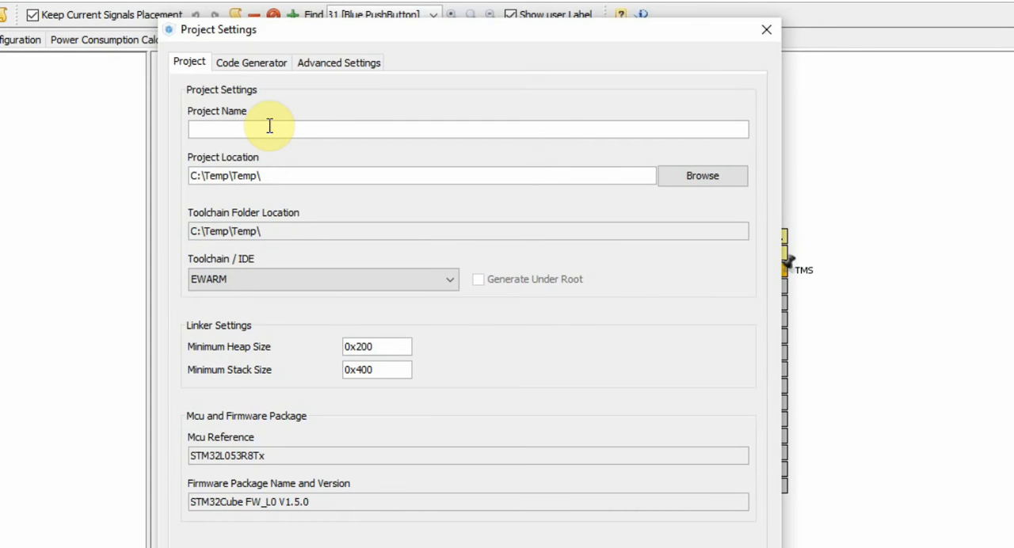
text(Test)
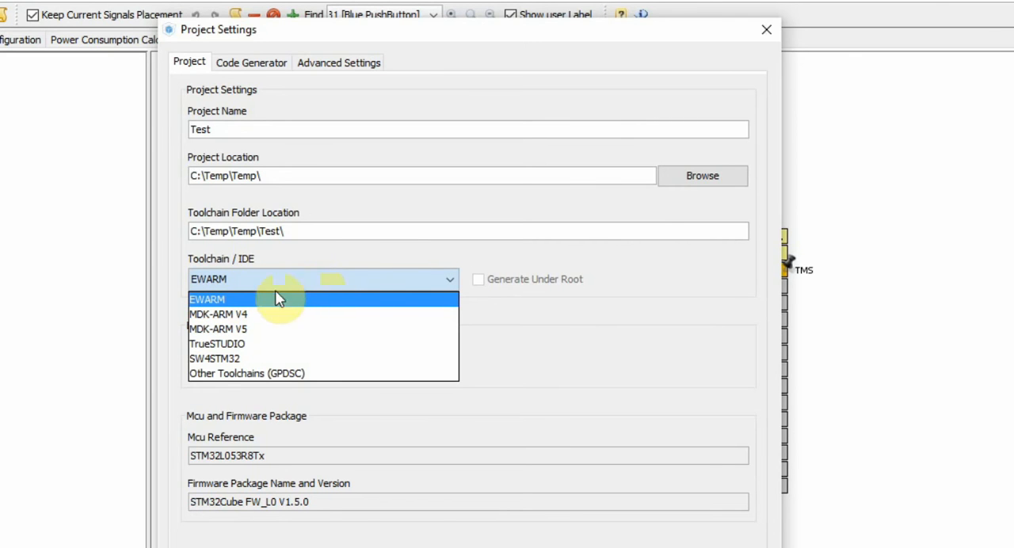
mouse_move(257, 330)
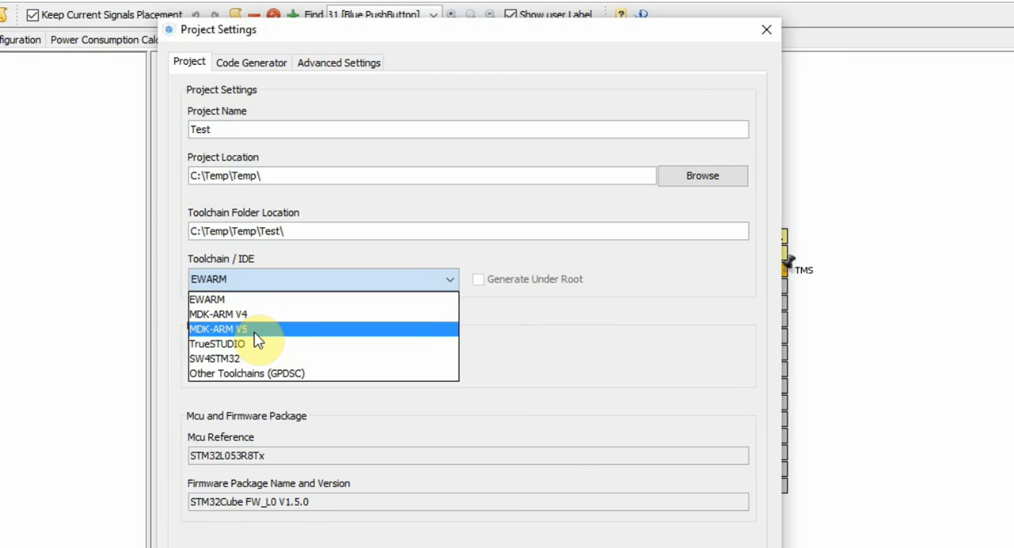
click(219, 330)
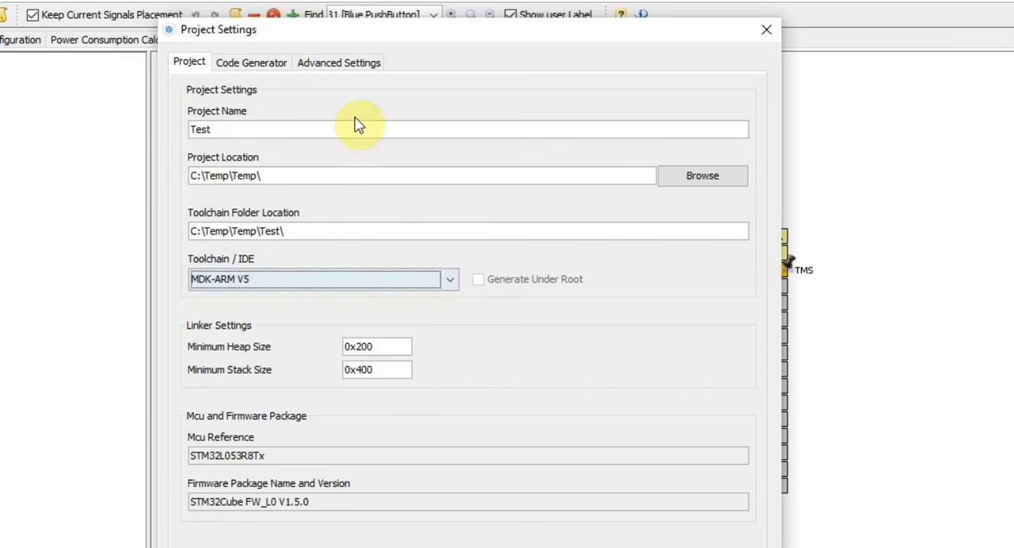
Under Code Generator, copy only necessary library files, set free pins as analog, and confirm
click(250, 62)
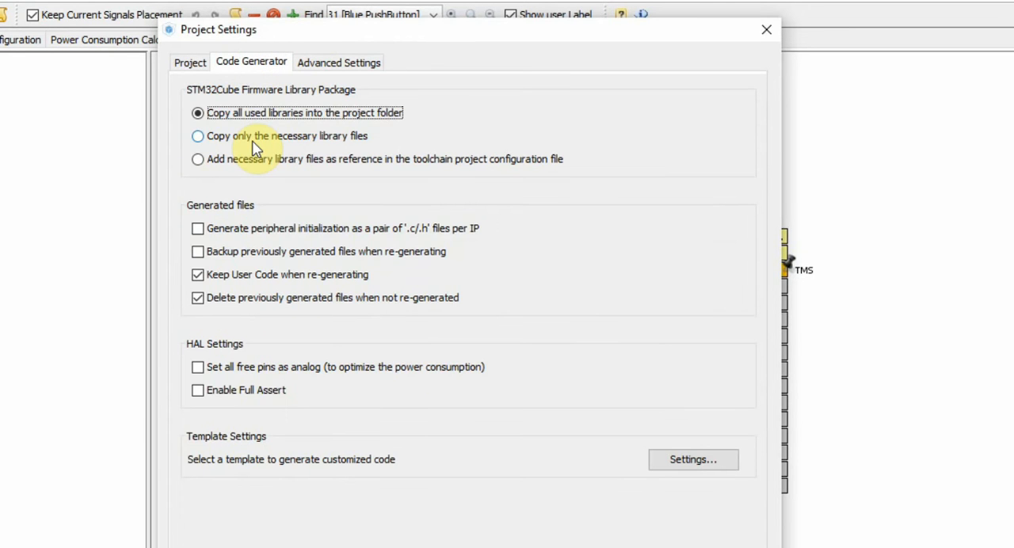
click(198, 136)
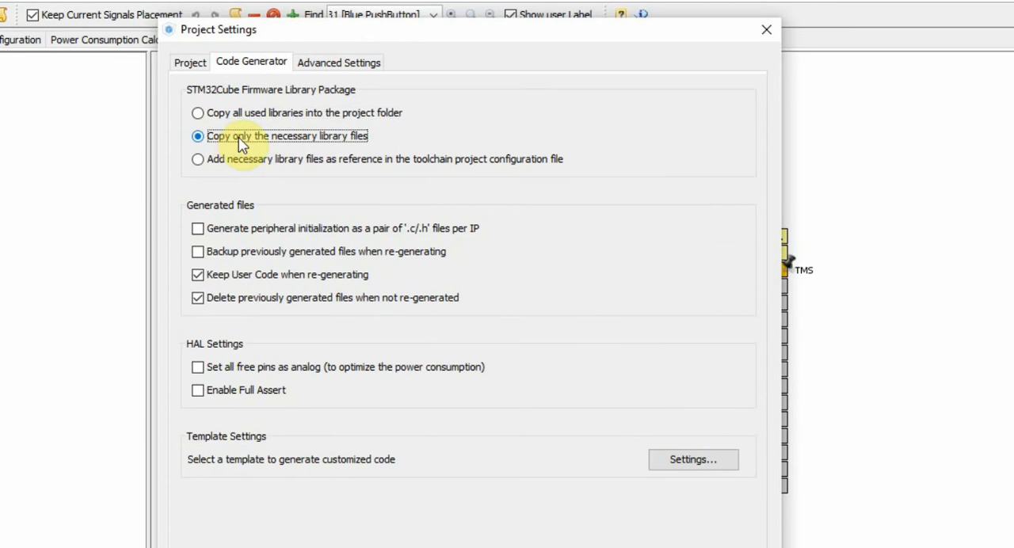
mouse_move(256, 363)
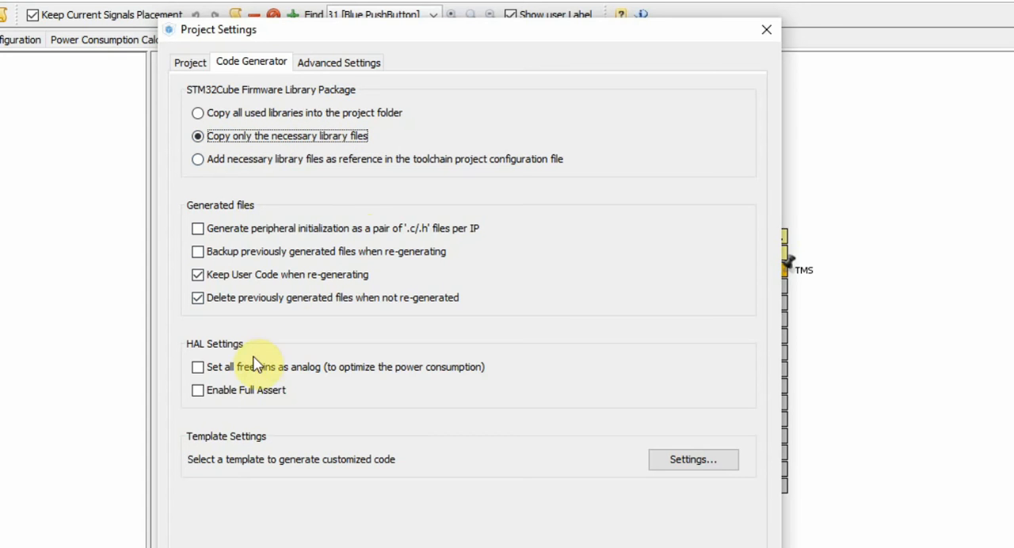
click(198, 368)
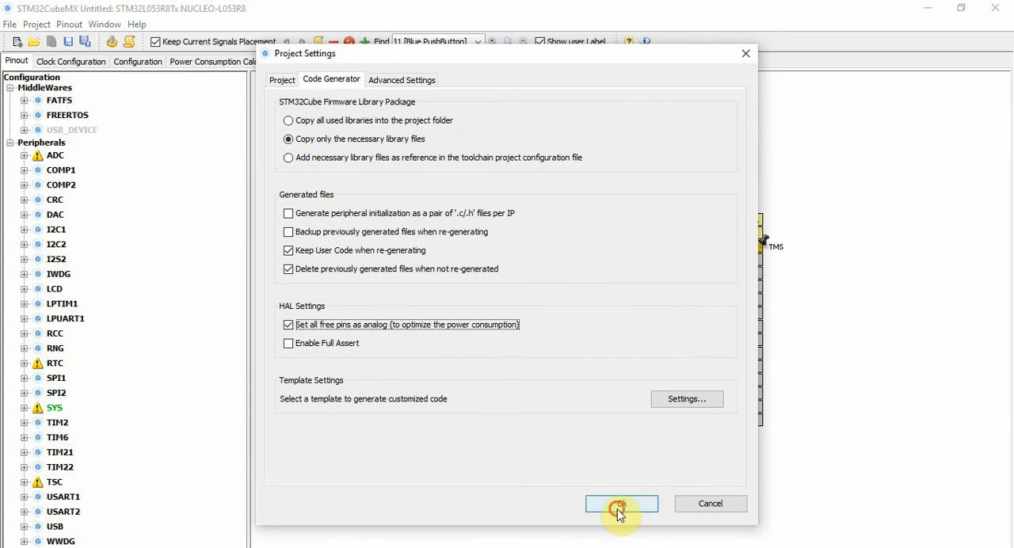
click(622, 504)
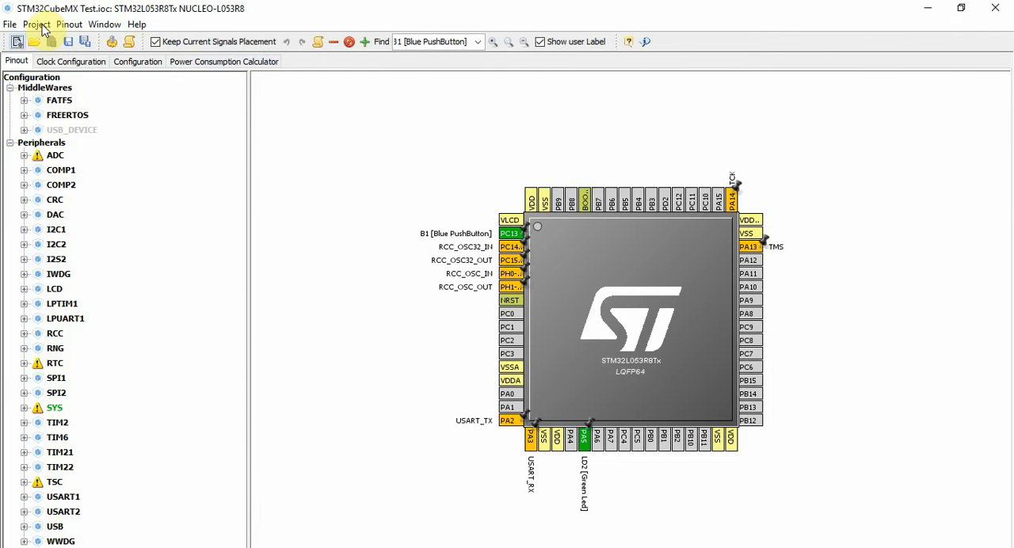
Generate the project code from the Project menu so Test opens in Keil uVision
click(36, 24)
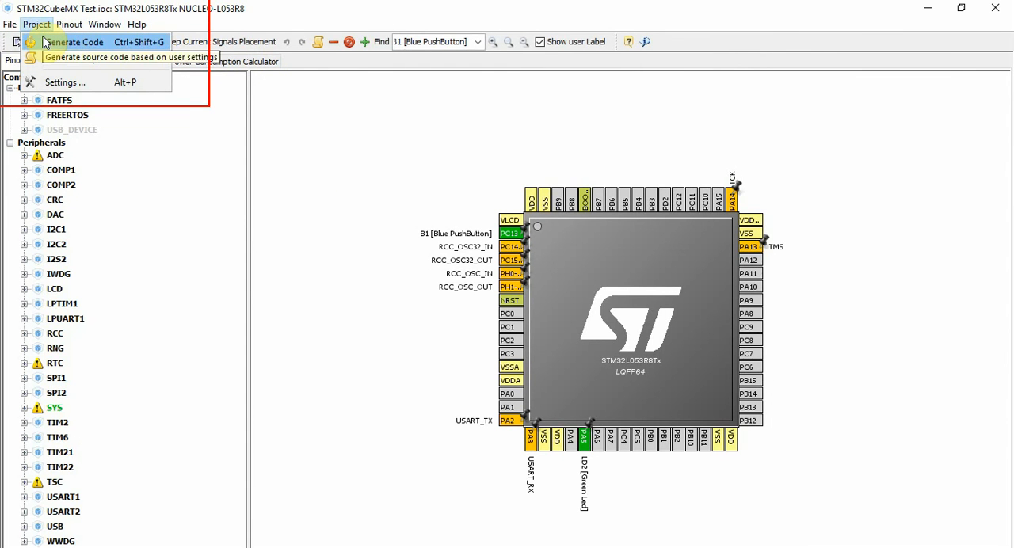
click(73, 41)
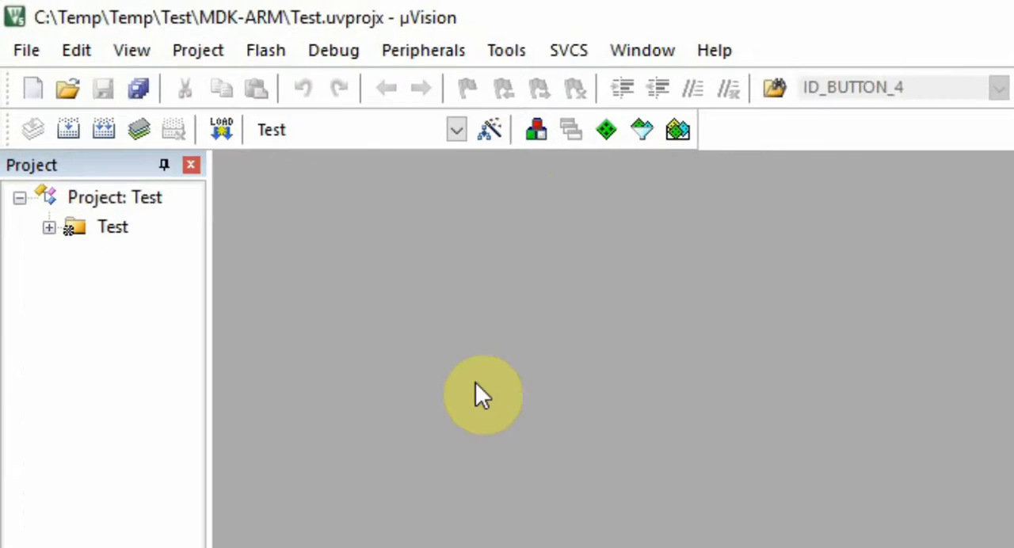
click(49, 226)
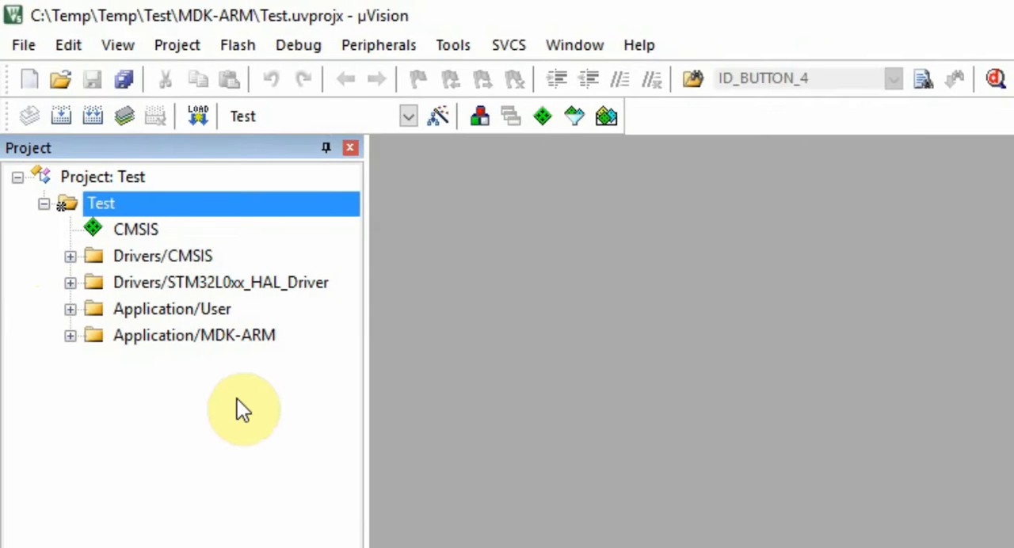
mouse_move(95, 269)
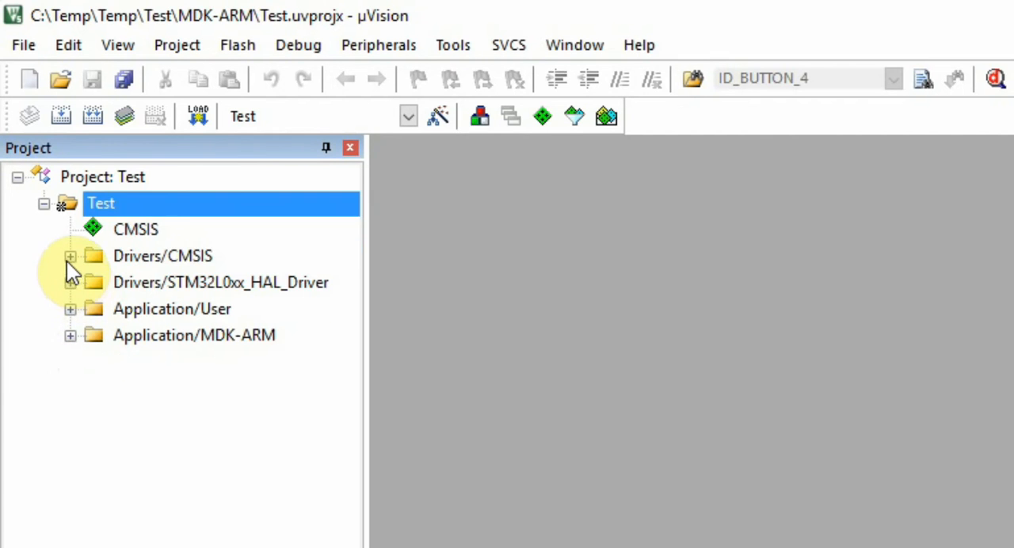
click(70, 257)
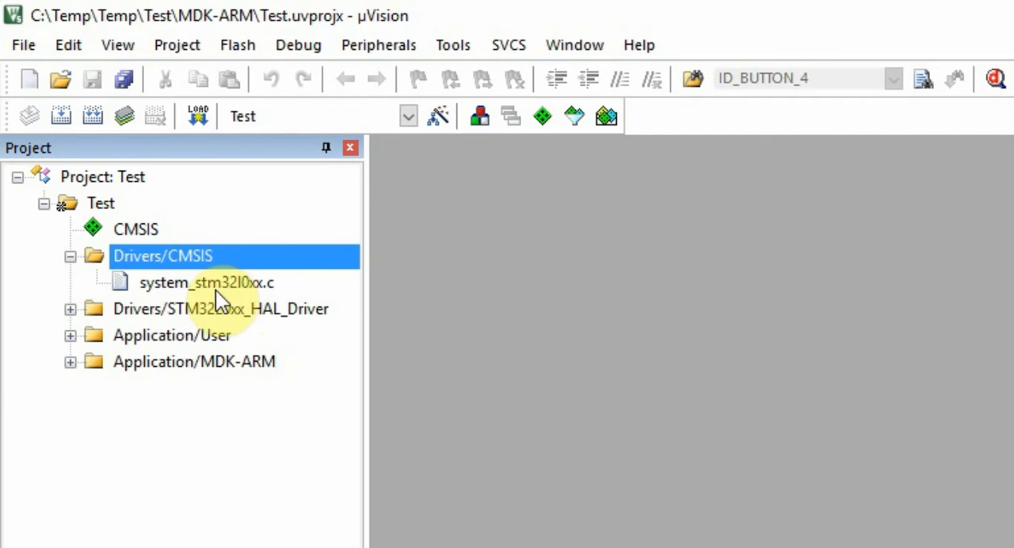
mouse_move(111, 317)
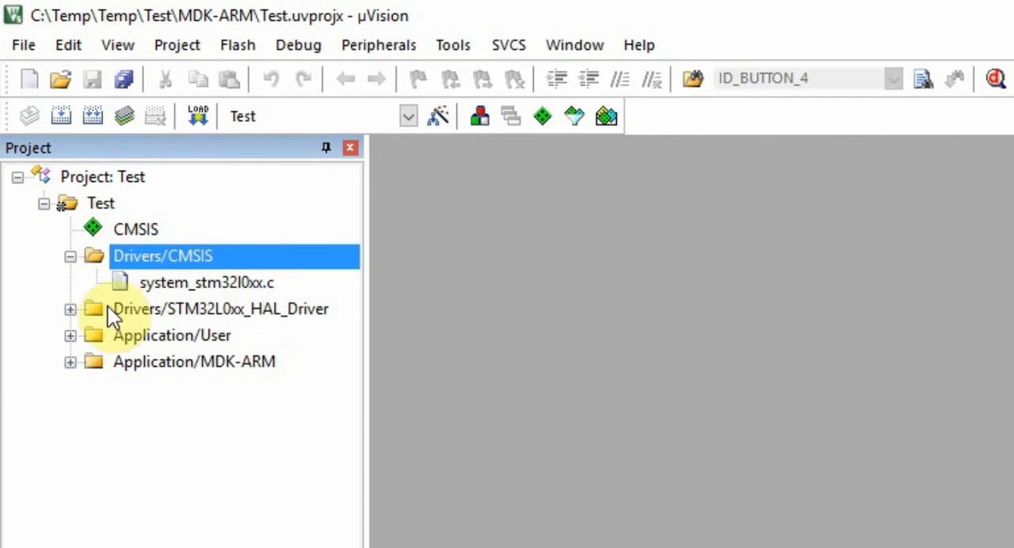
click(69, 309)
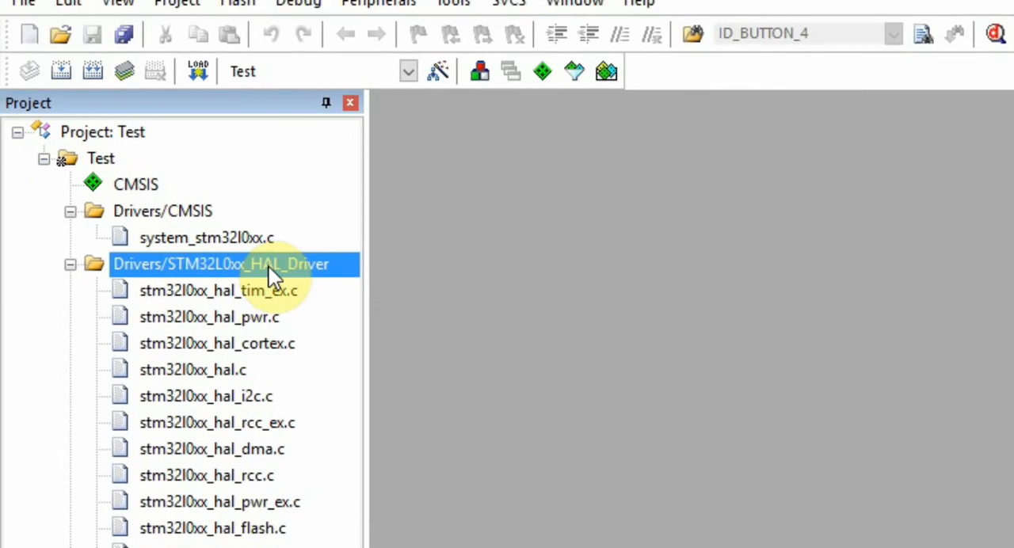
scroll(down, 3)
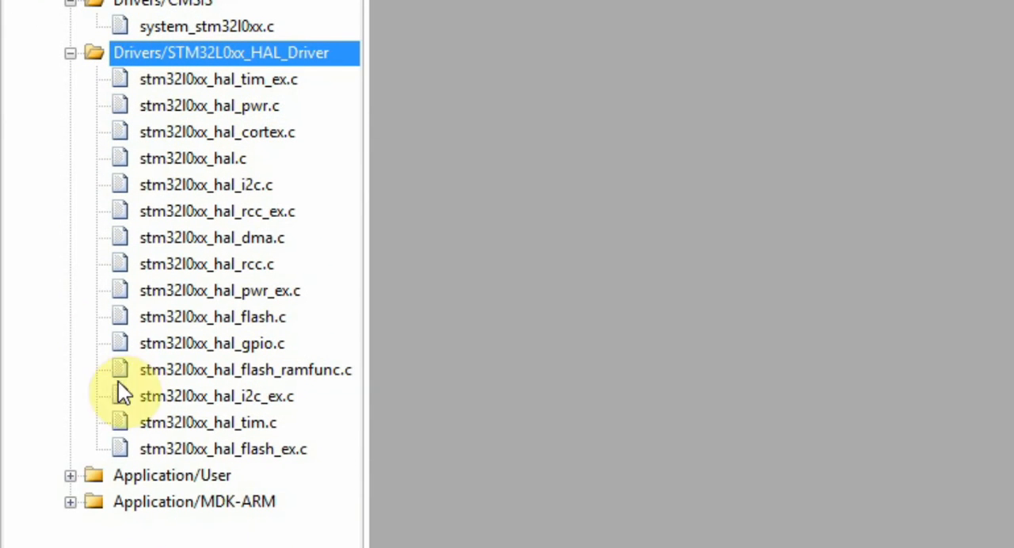
mouse_move(119, 491)
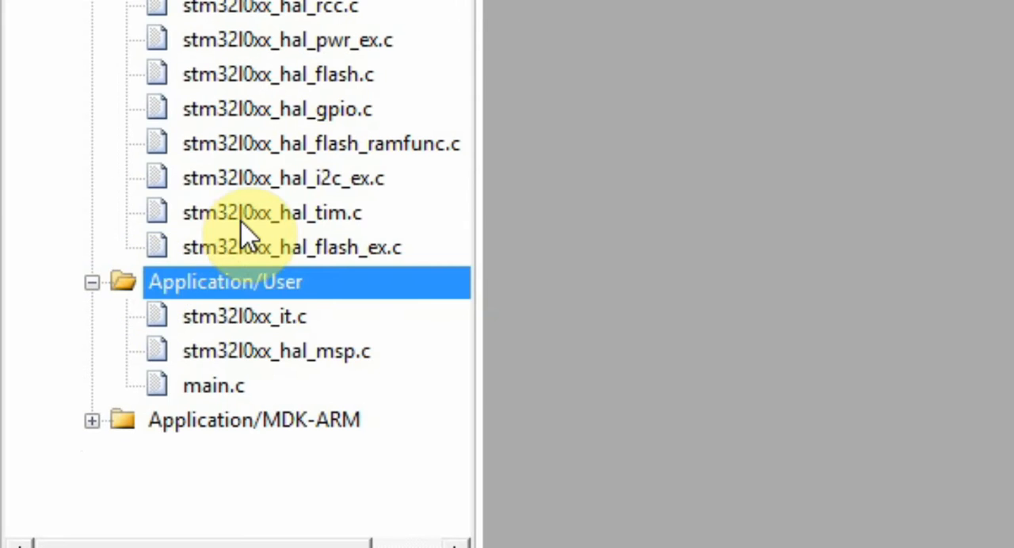
mouse_move(262, 324)
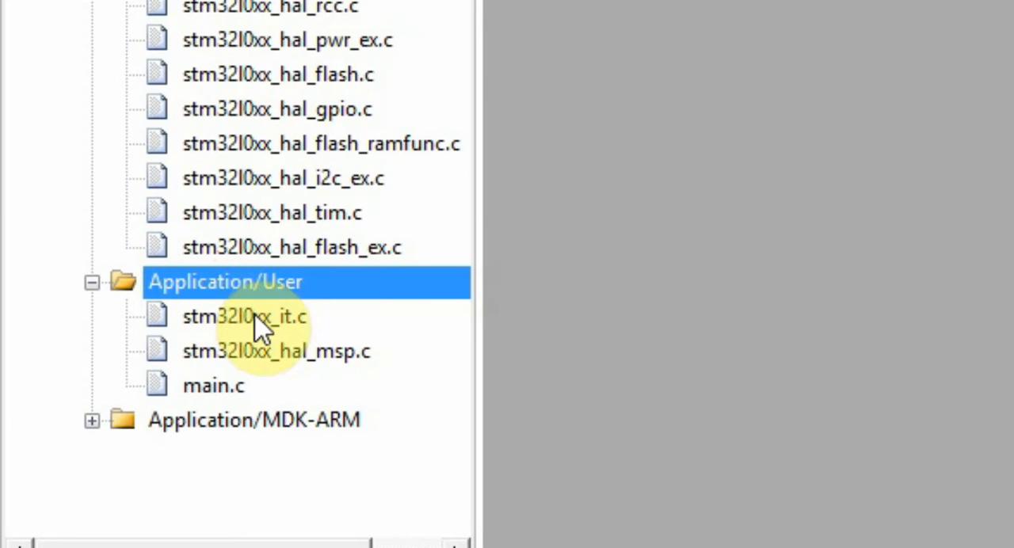
mouse_move(143, 428)
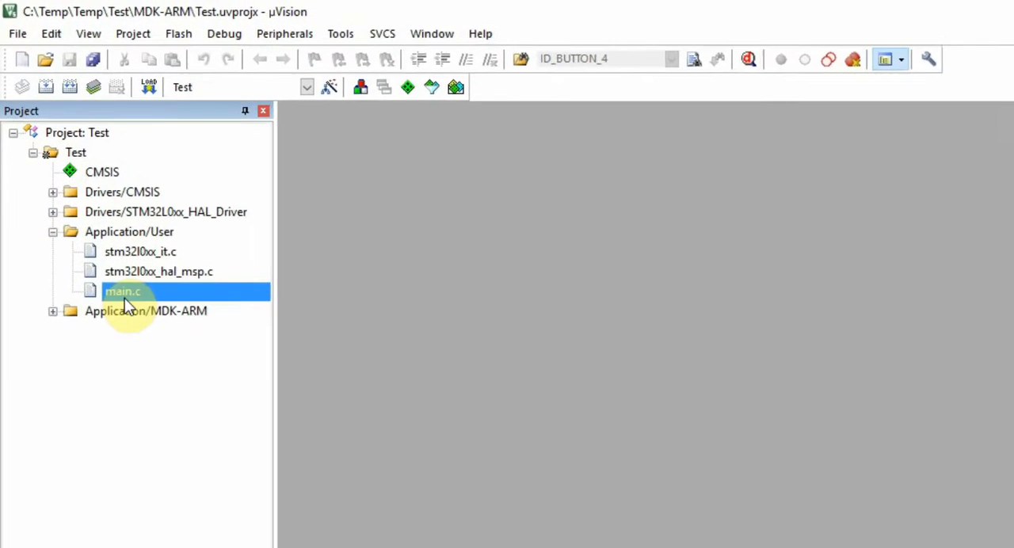
Open main.c under Application/User and scroll to the USER CODE Includes block
double_click(122, 291)
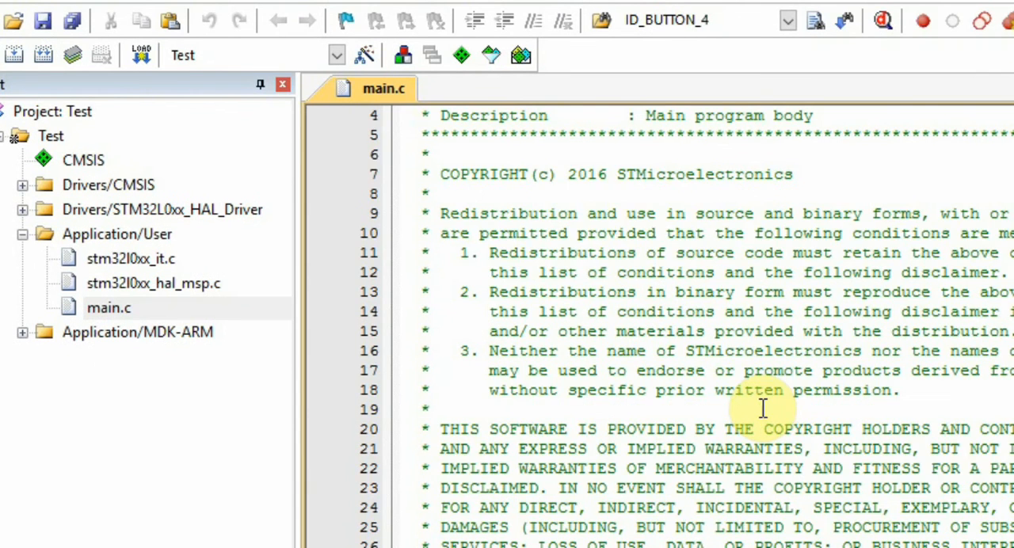
scroll(down, 3)
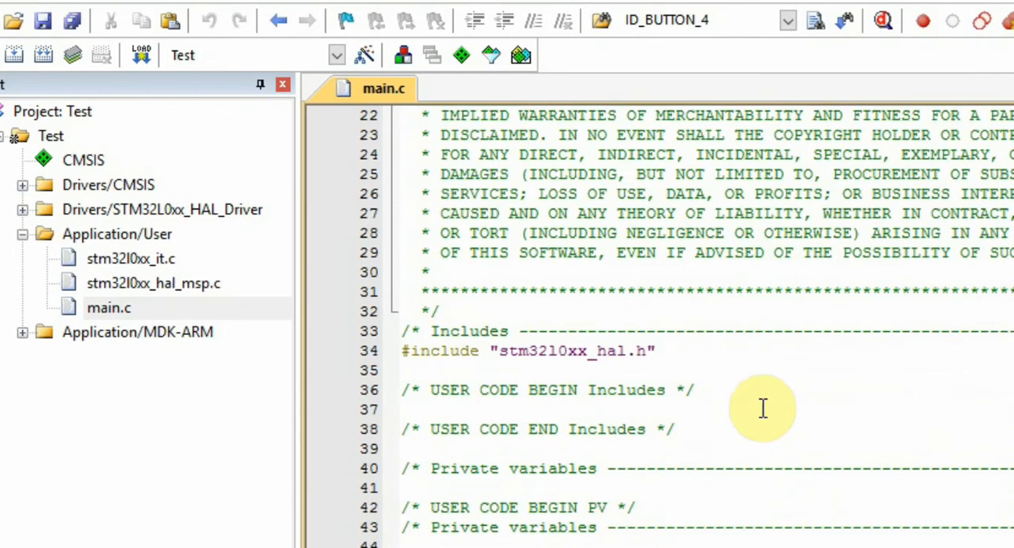
mouse_move(410, 372)
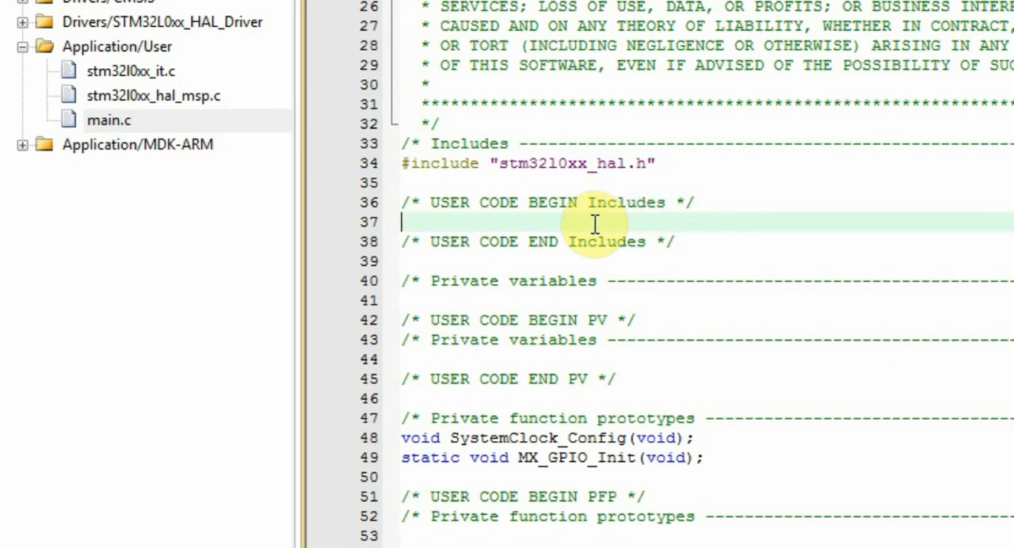
mouse_move(700, 228)
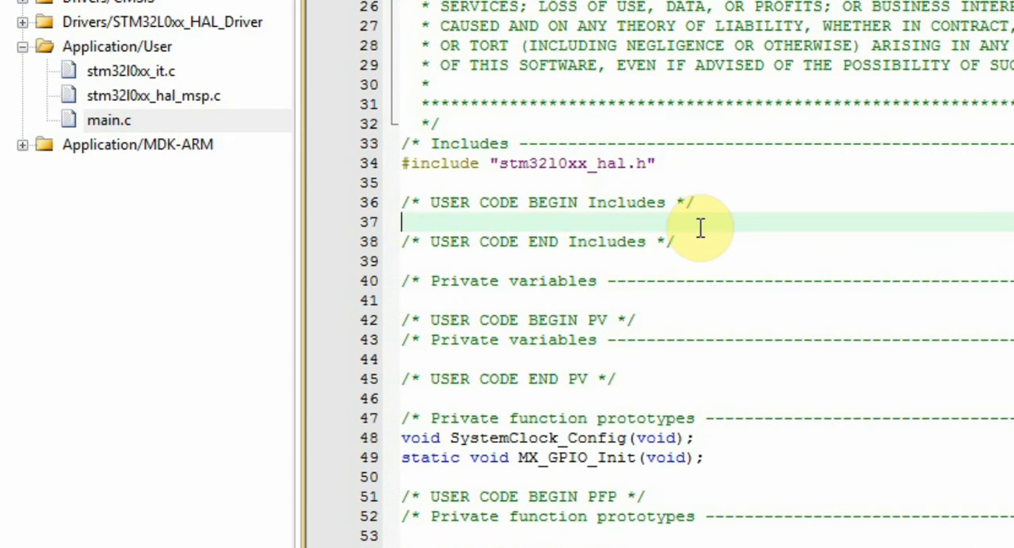
mouse_move(526, 222)
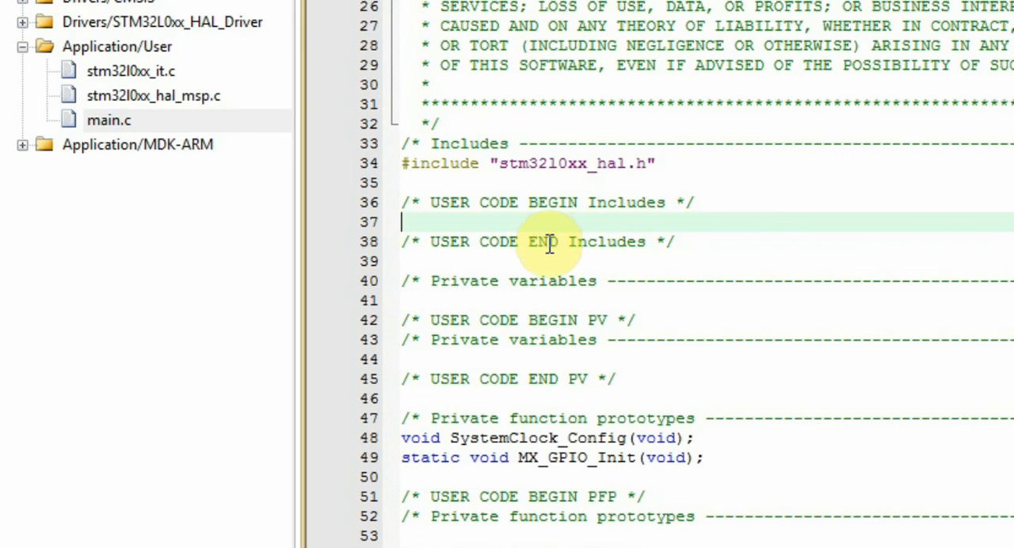
mouse_move(694, 330)
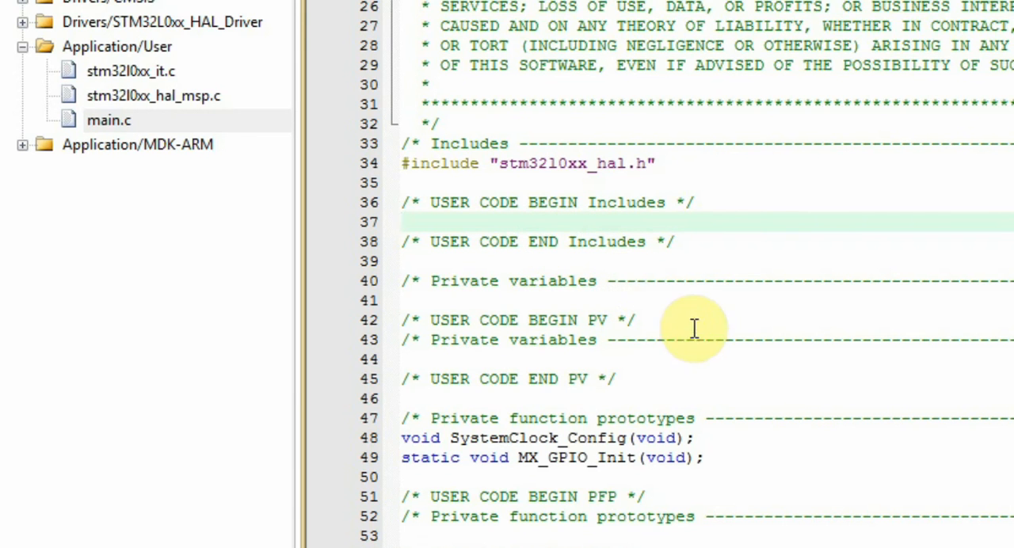
mouse_move(648, 292)
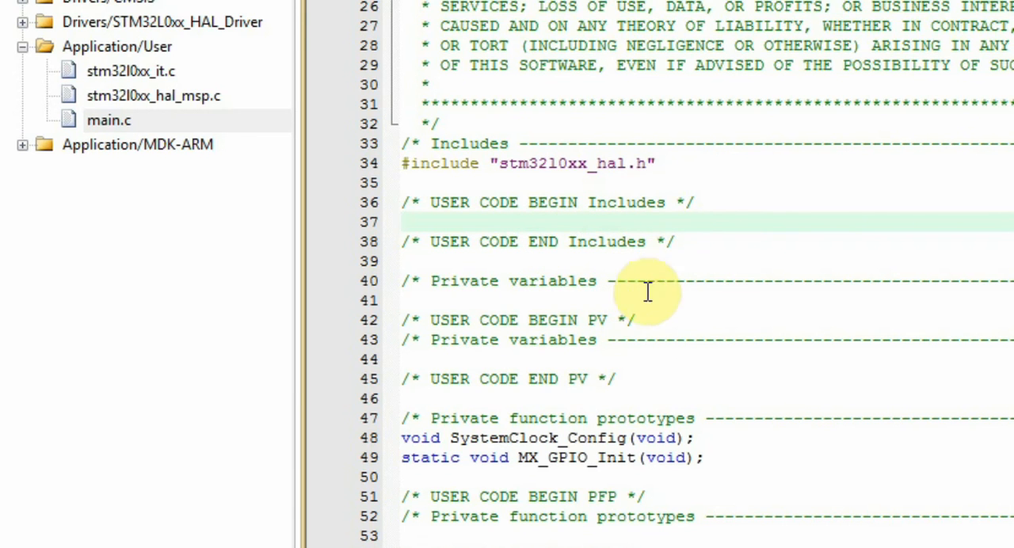
mouse_move(634, 163)
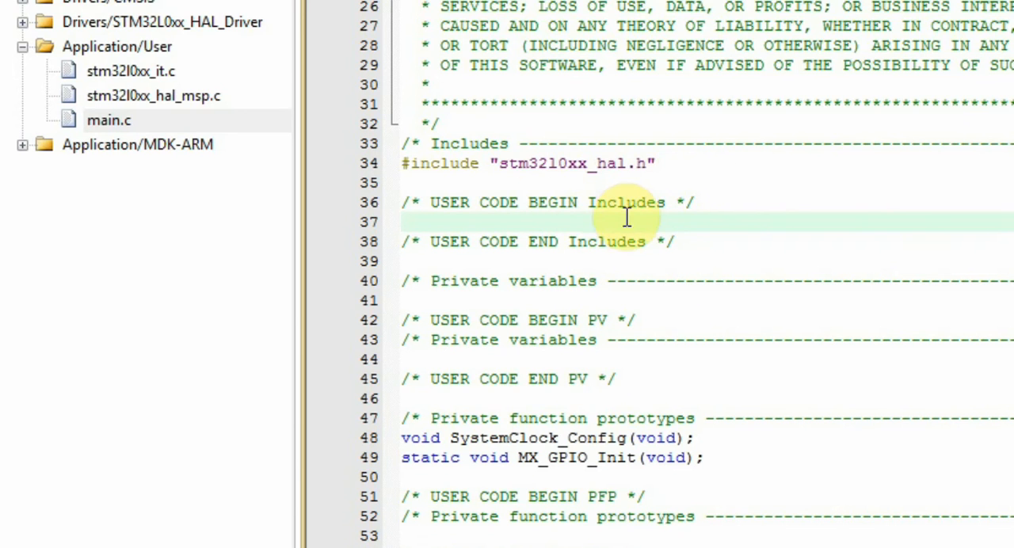
Close the code-generation message and accept reloading main.c and Test.uvprojx in uVision
click(404, 222)
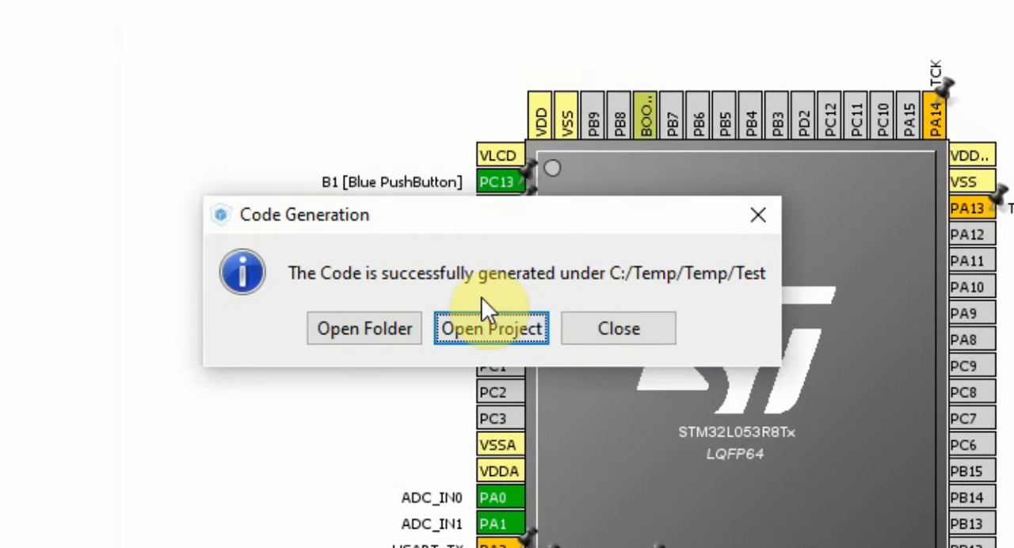
mouse_move(618, 328)
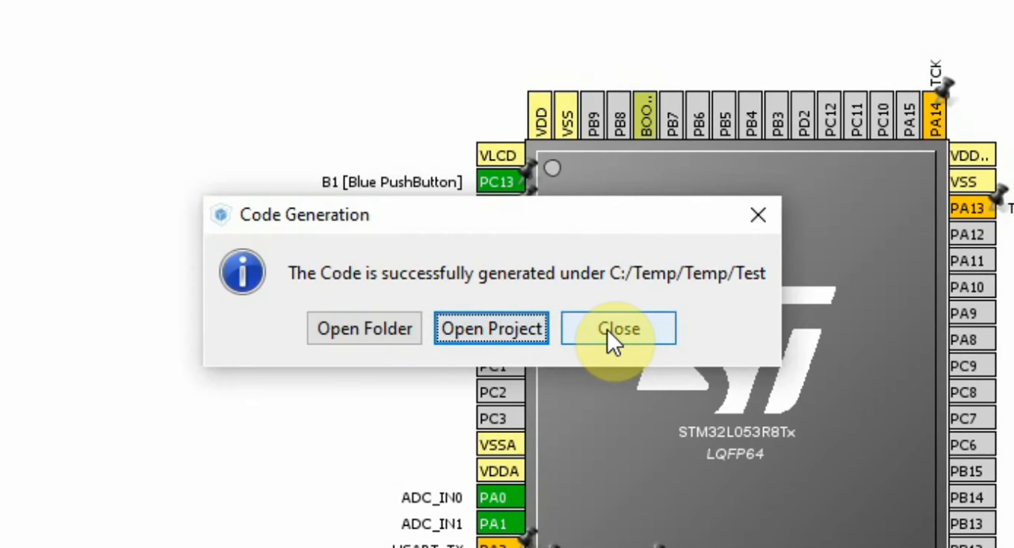
click(618, 328)
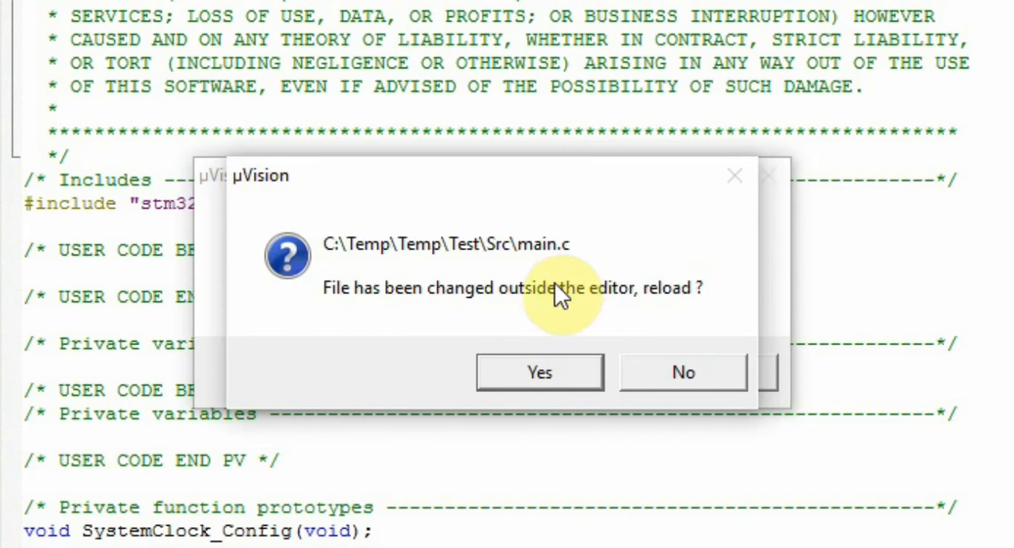
mouse_move(551, 278)
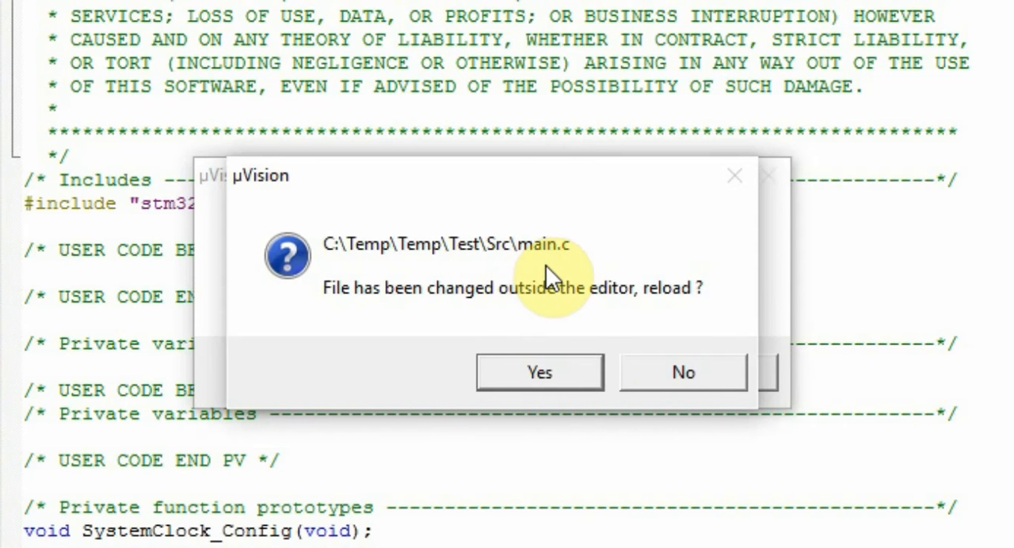
mouse_move(352, 317)
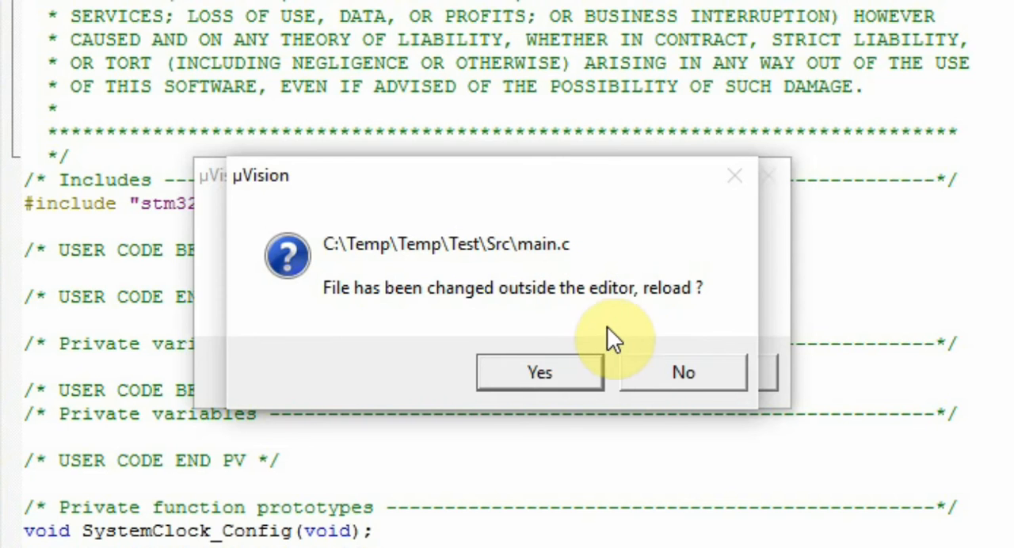
click(539, 372)
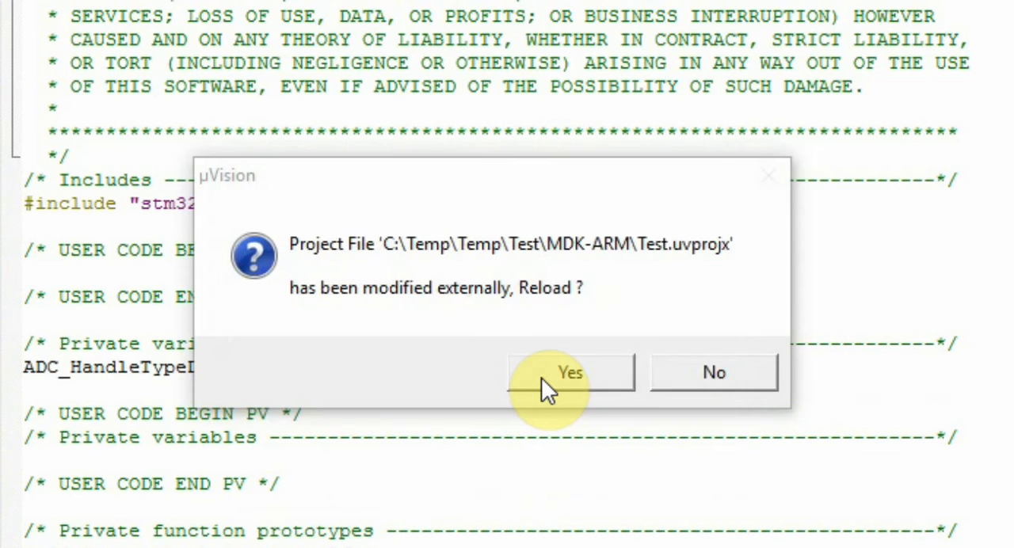
click(571, 372)
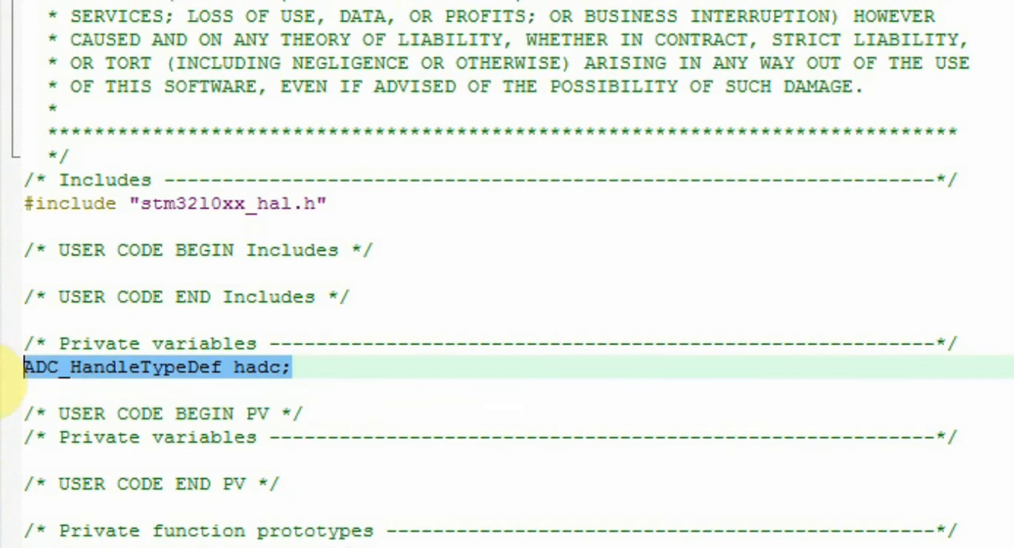
mouse_move(272, 309)
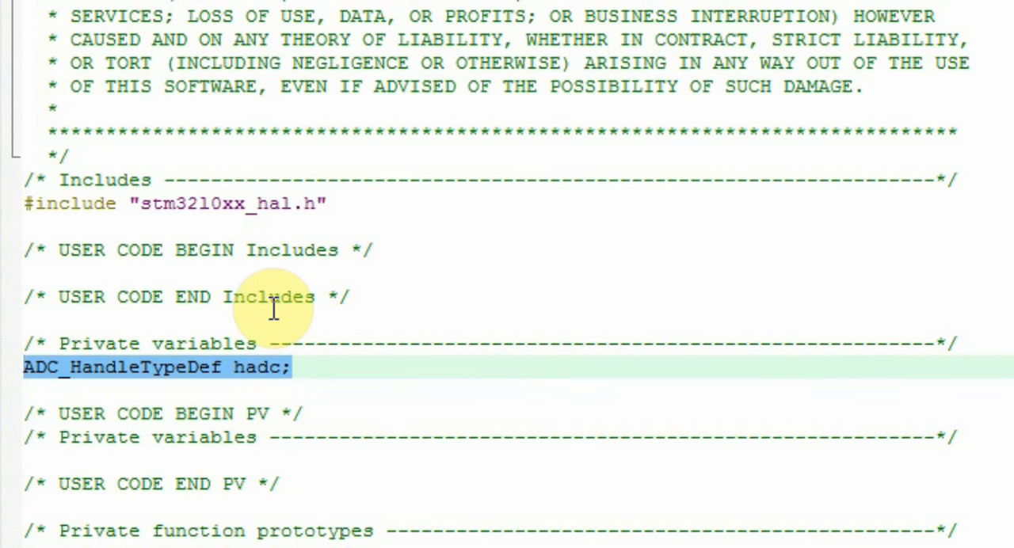
click(254, 273)
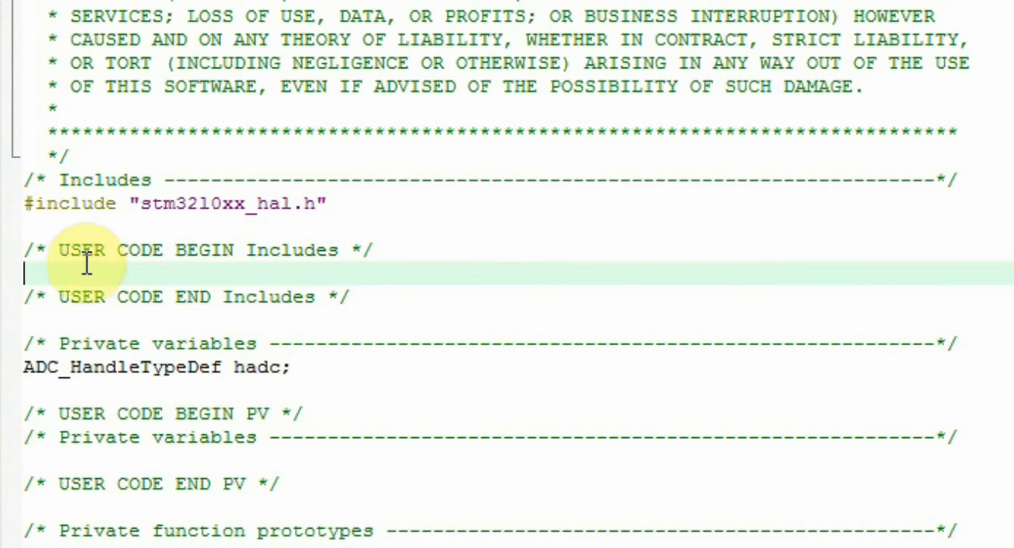
triple_click(198, 250)
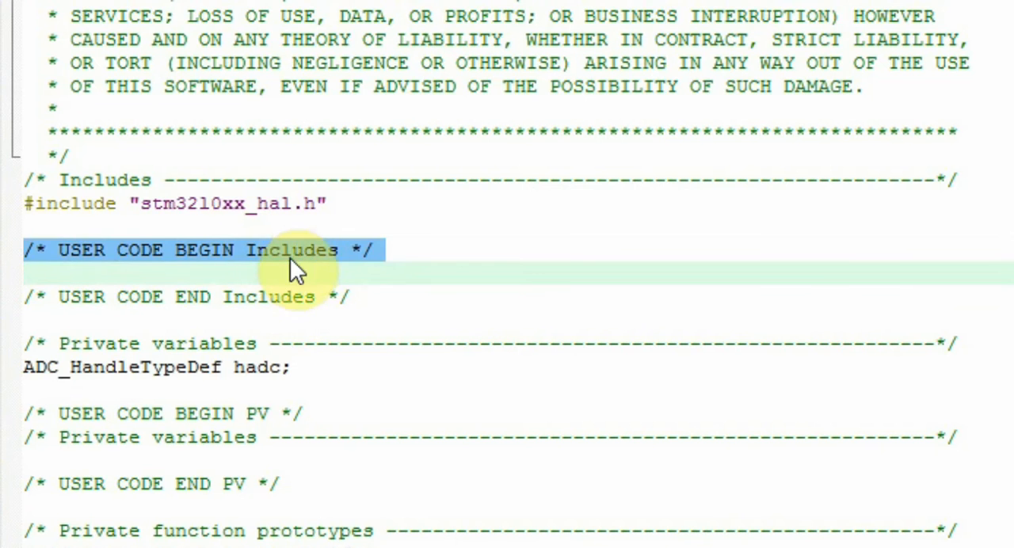
double_click(267, 297)
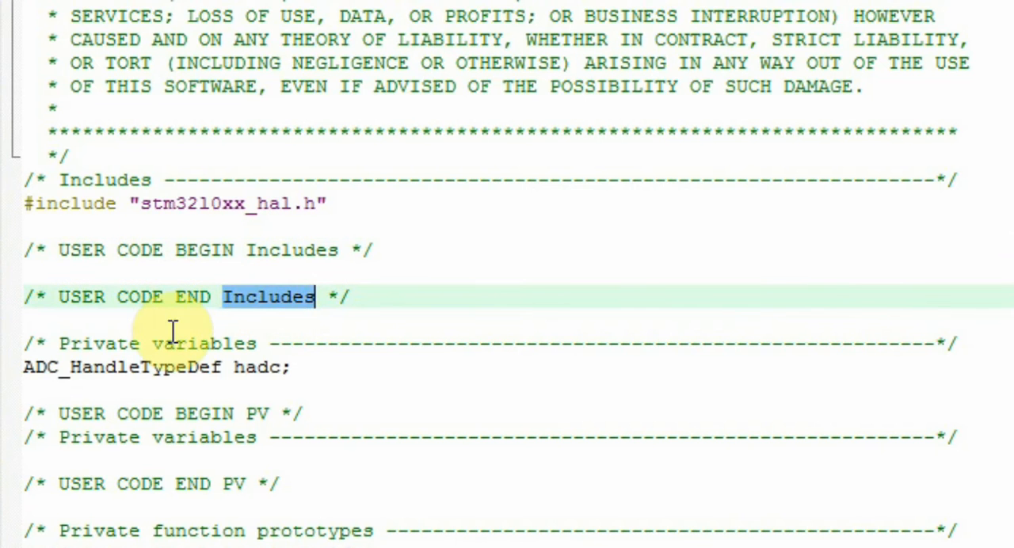
scroll(down, 3)
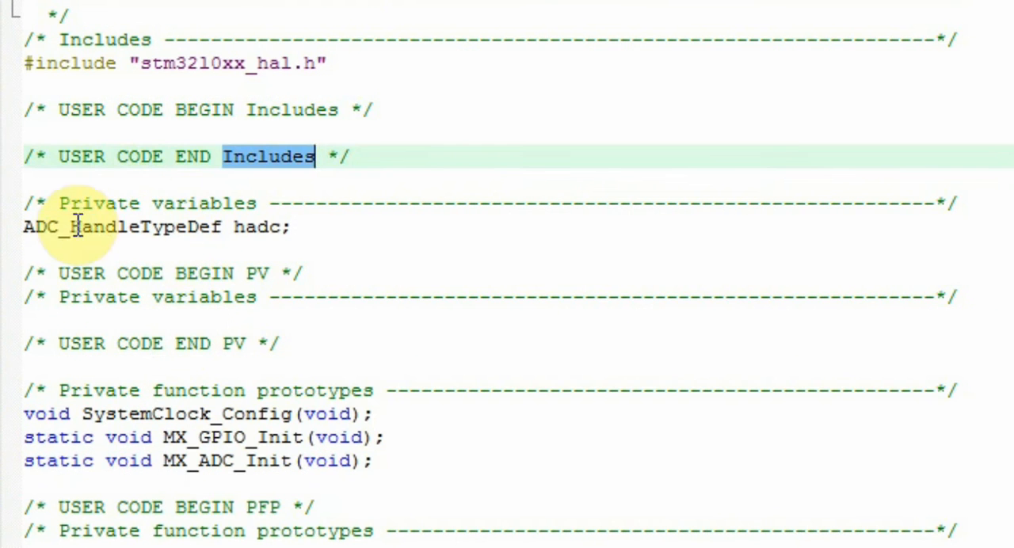
double_click(151, 272)
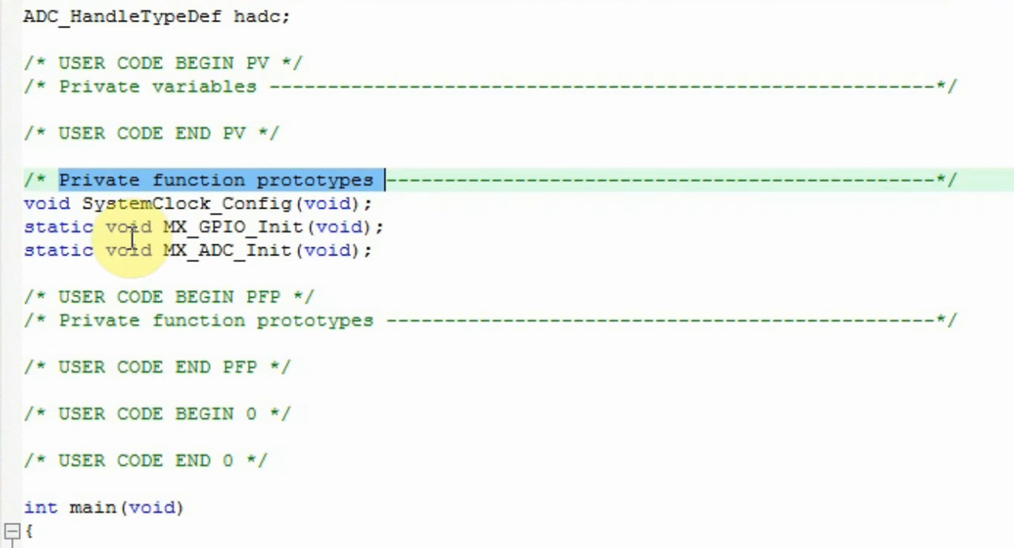
mouse_move(174, 238)
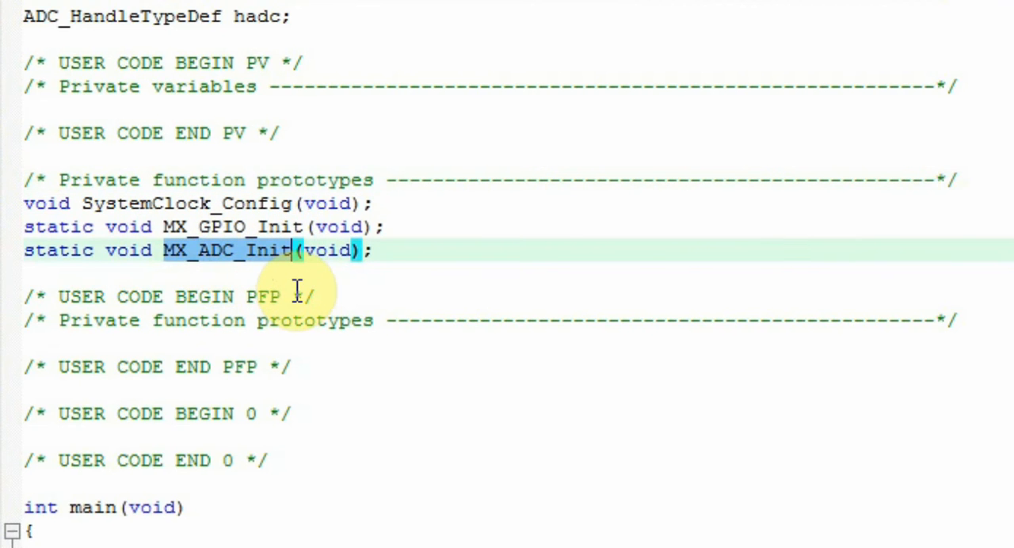
scroll(down, 3)
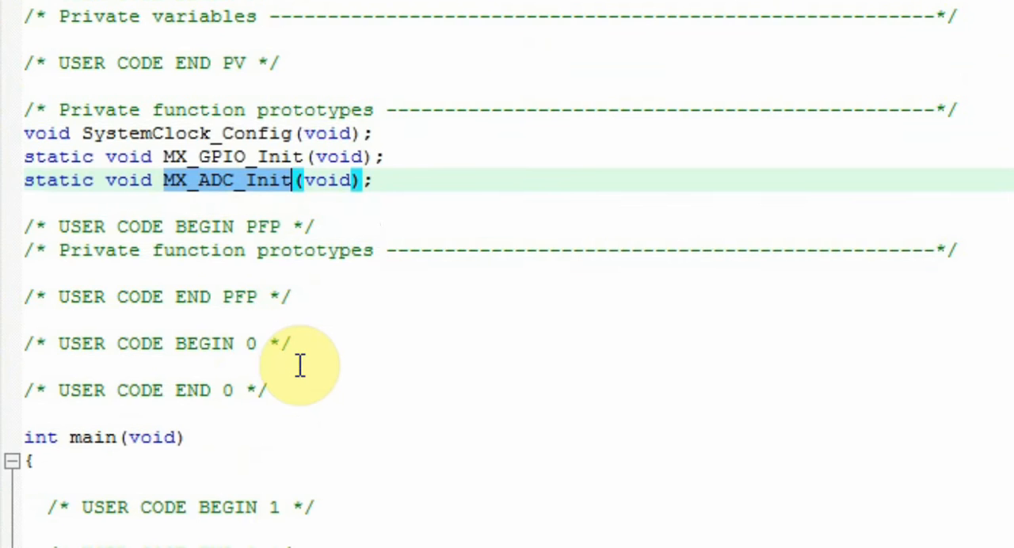
scroll(down, 3)
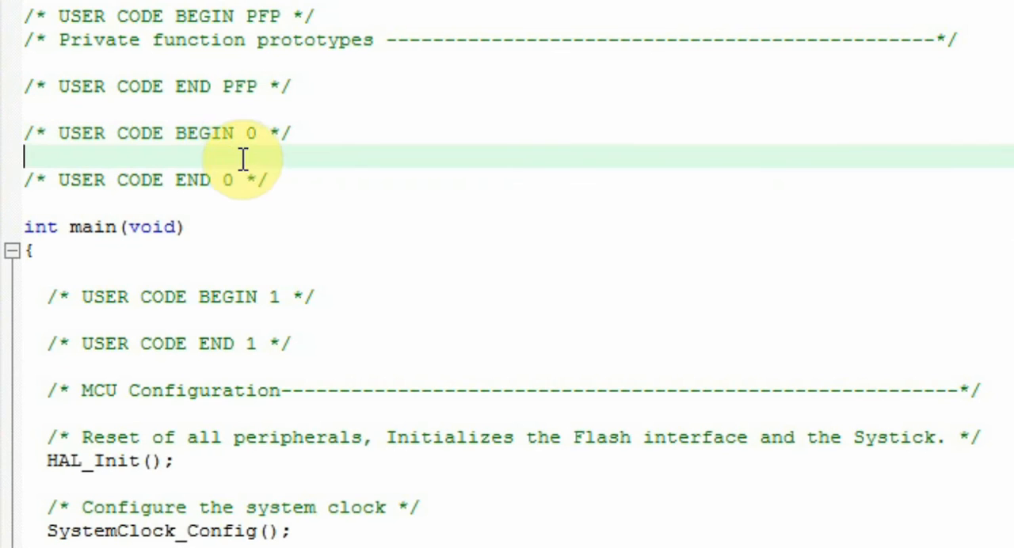
mouse_move(314, 195)
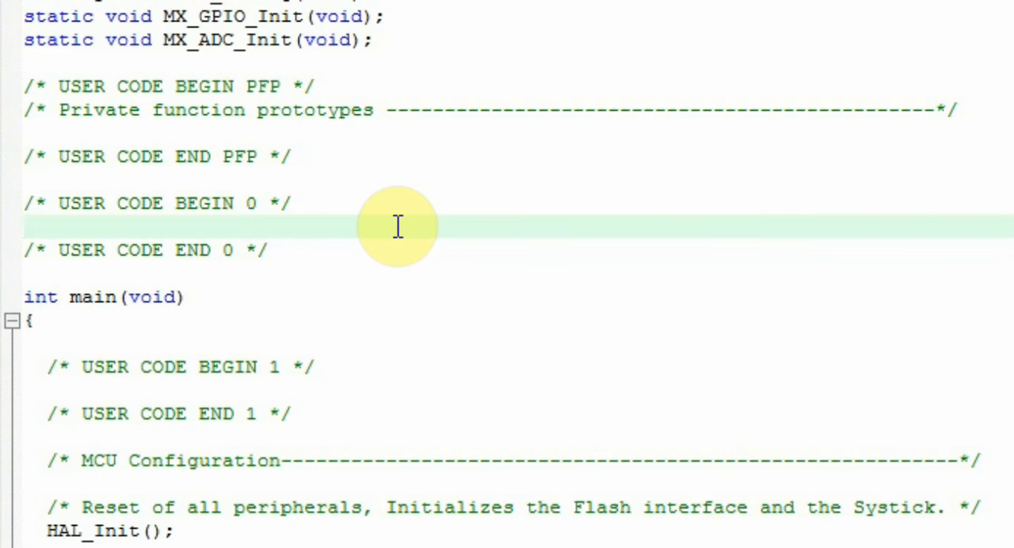
mouse_move(276, 244)
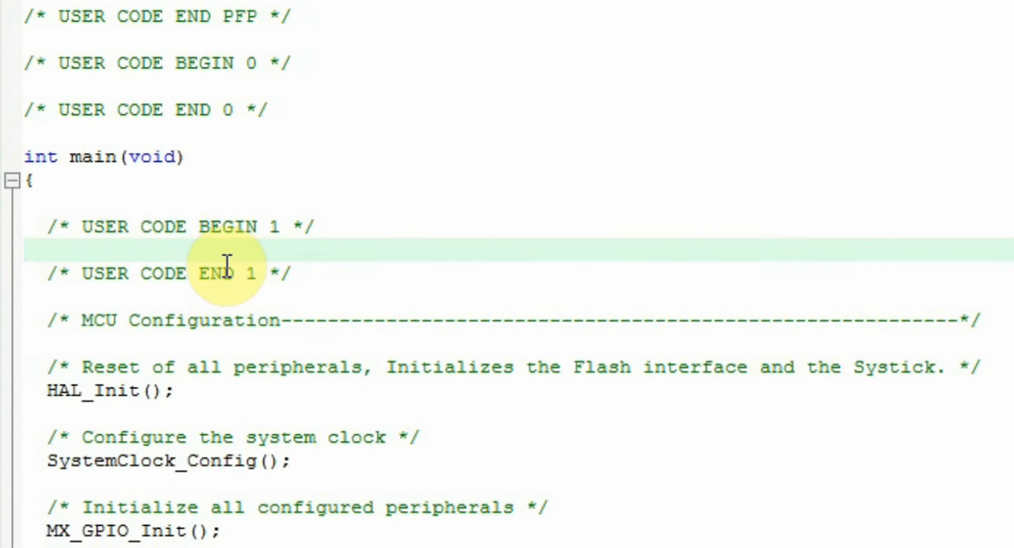
mouse_move(230, 317)
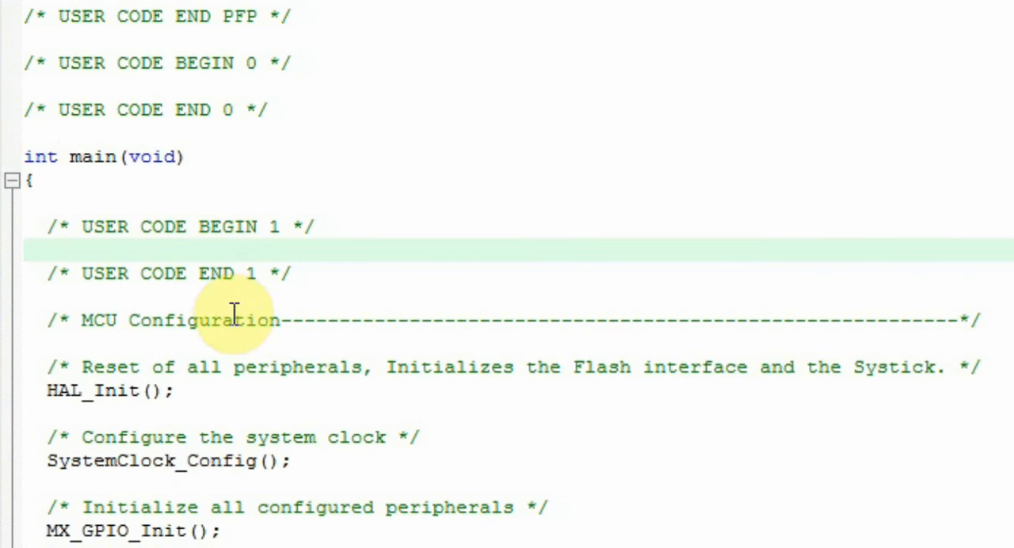
scroll(down, 3)
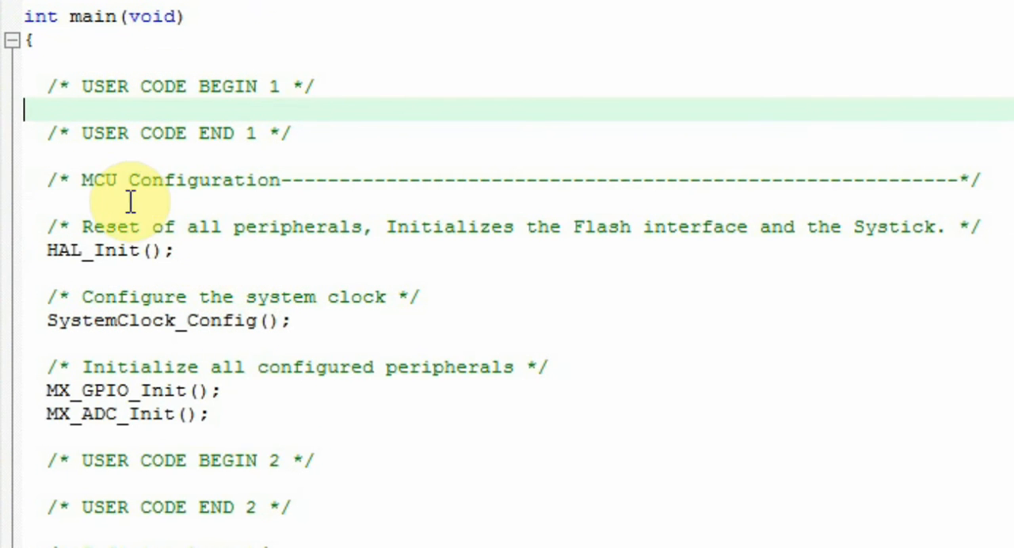
mouse_move(63, 250)
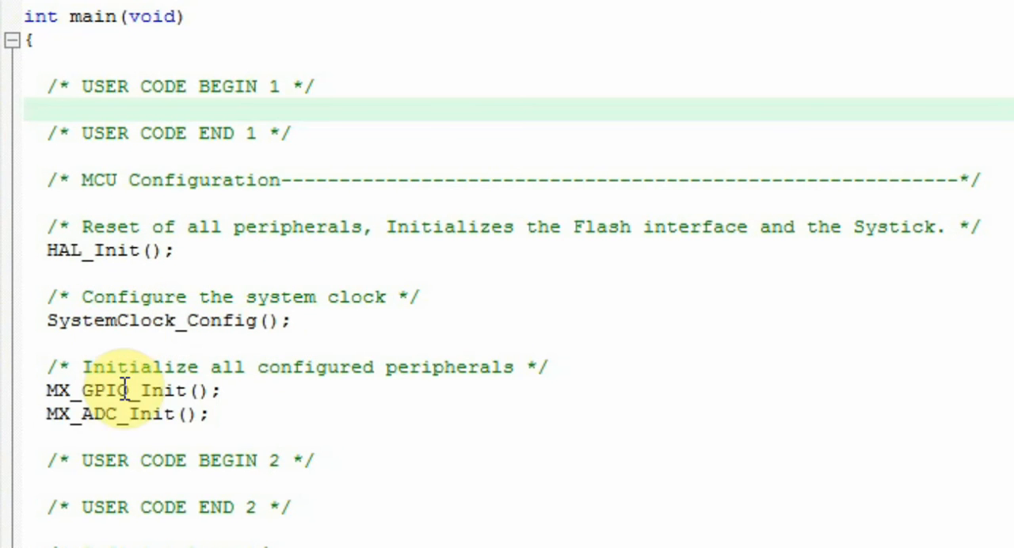
scroll(down, 3)
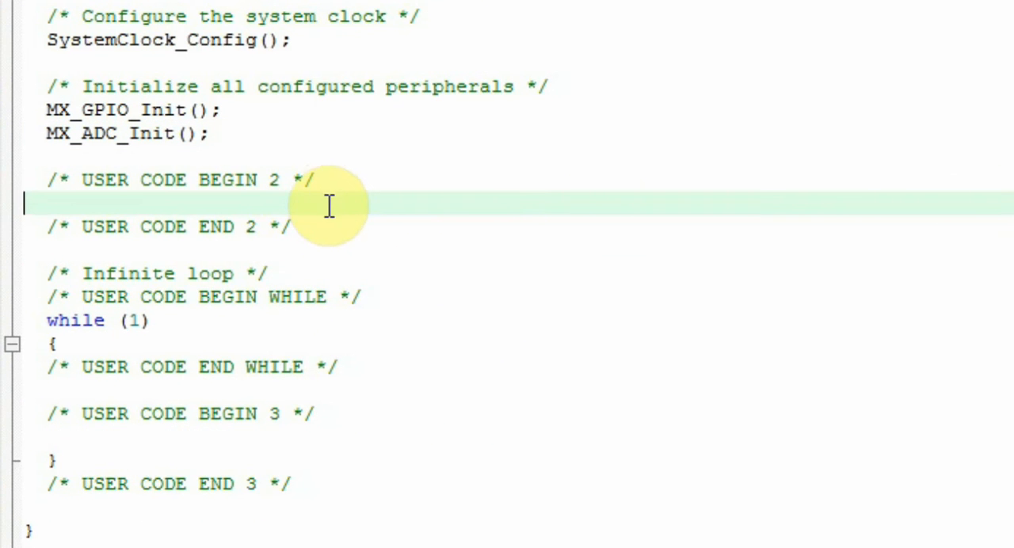
mouse_move(314, 228)
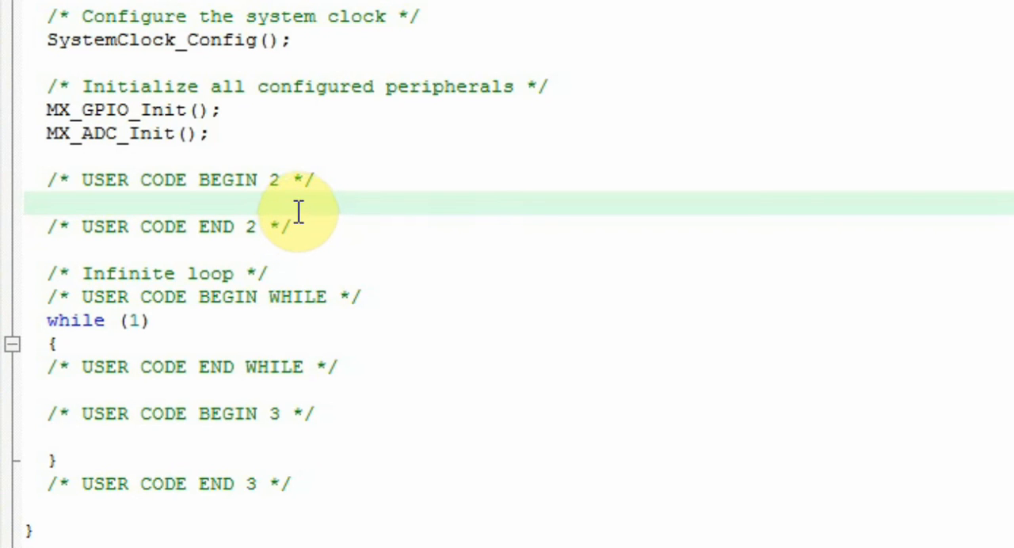
mouse_move(95, 322)
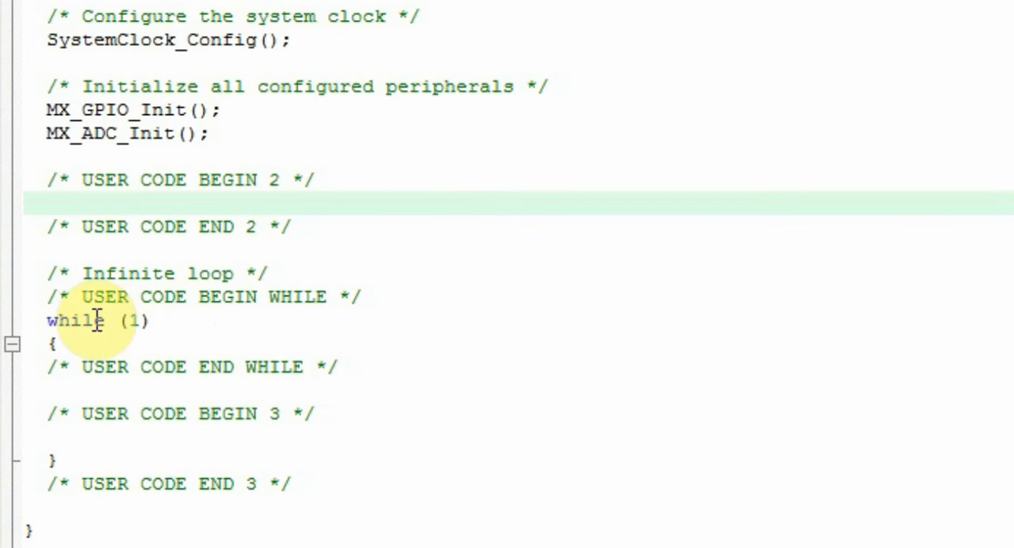
mouse_move(121, 420)
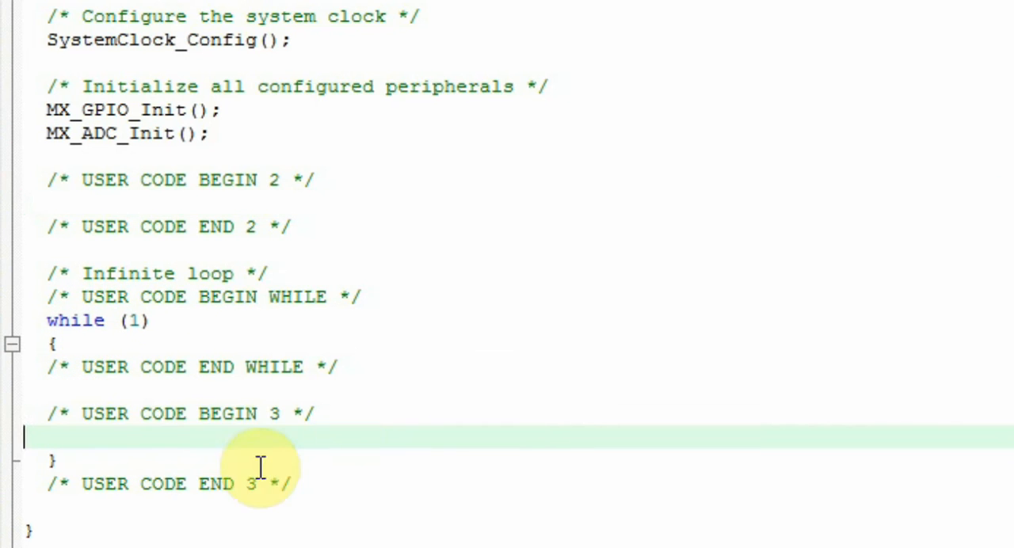
mouse_move(298, 413)
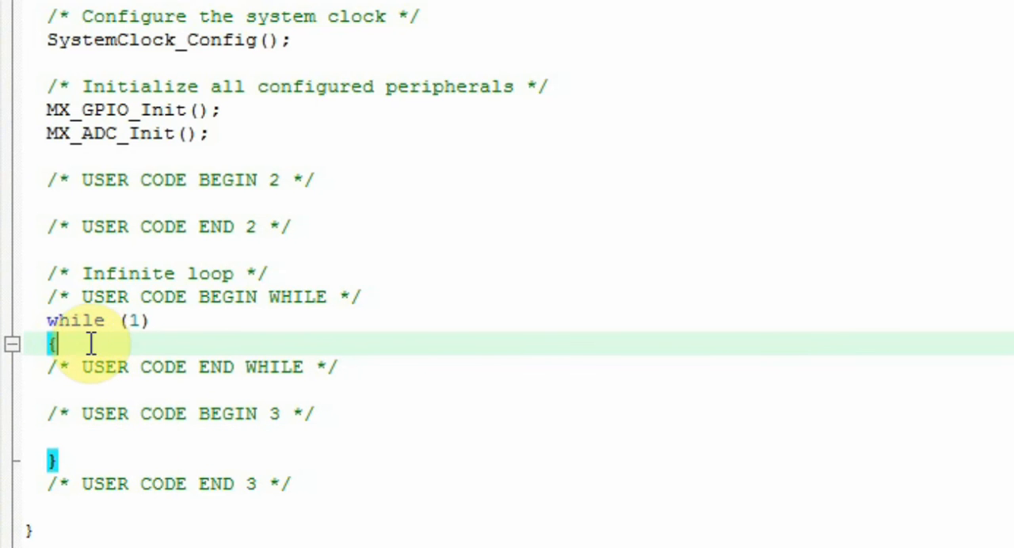
mouse_move(162, 368)
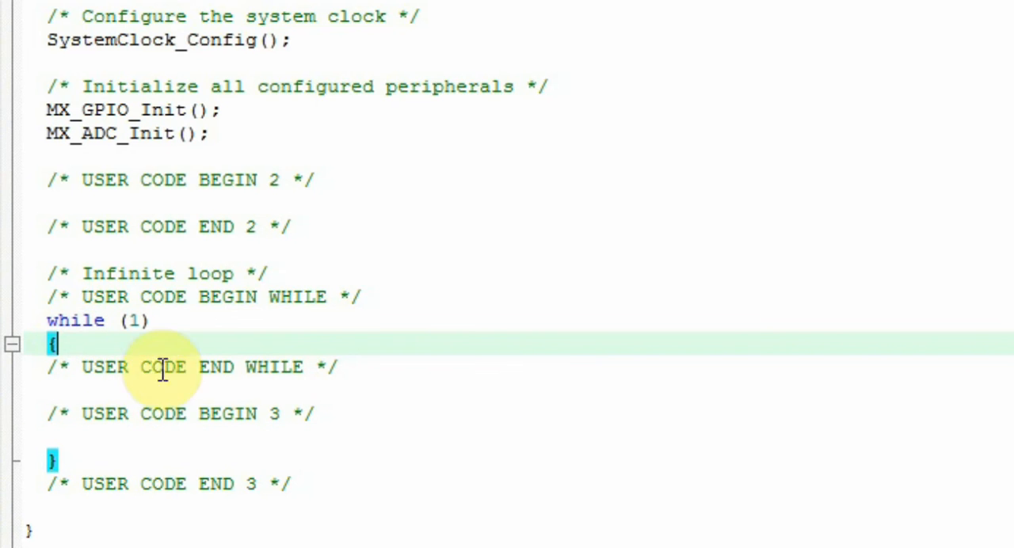
scroll(down, 3)
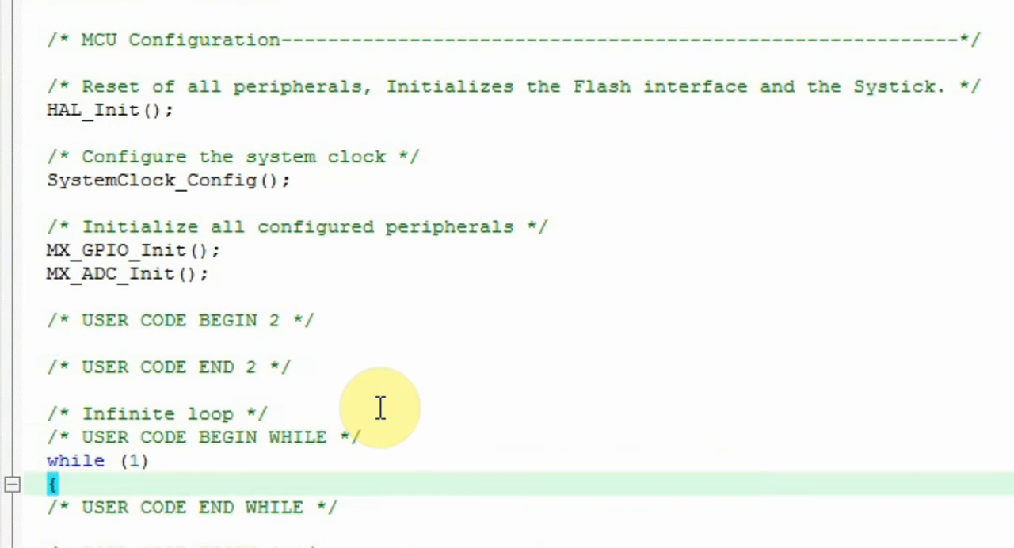
scroll(down, 3)
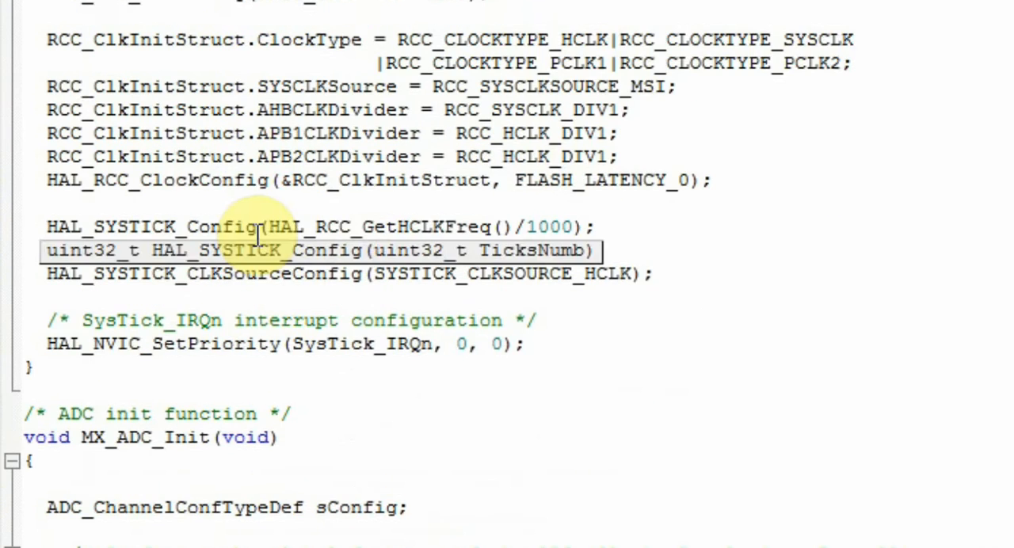
double_click(143, 437)
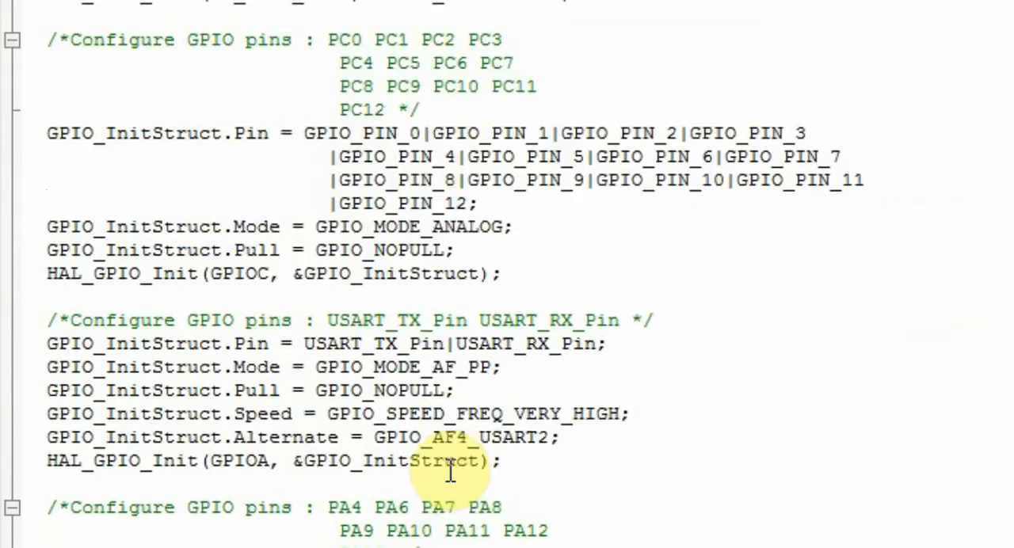
scroll(down, 3)
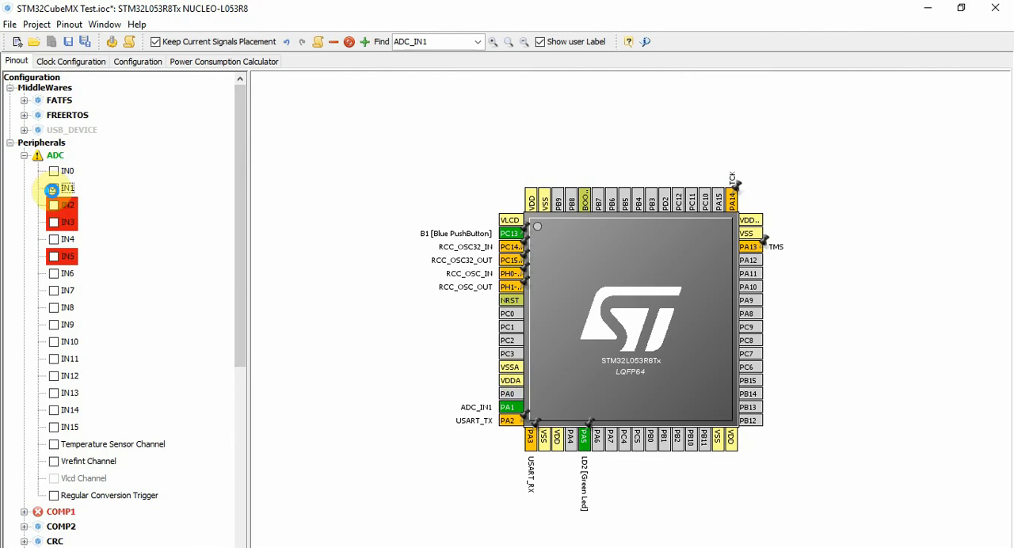
Disable ADC IN1 on PA1, regenerate code, and reload main.c without the ADC prototypes
click(36, 24)
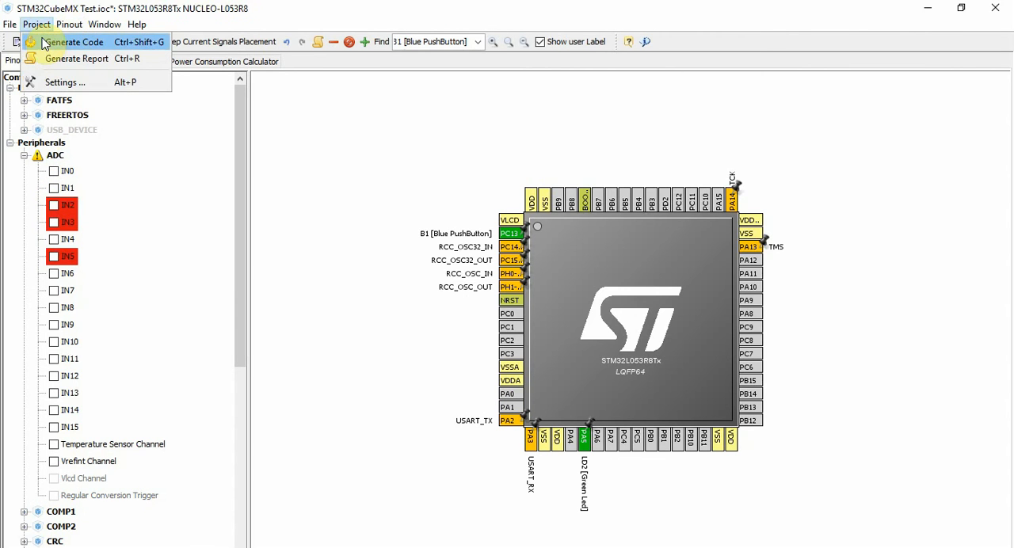
click(73, 41)
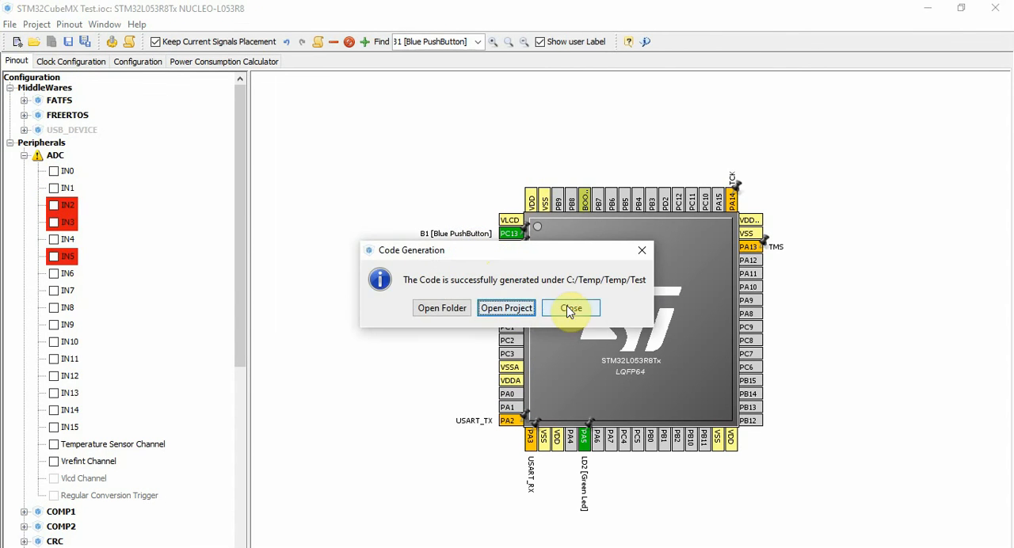
click(571, 307)
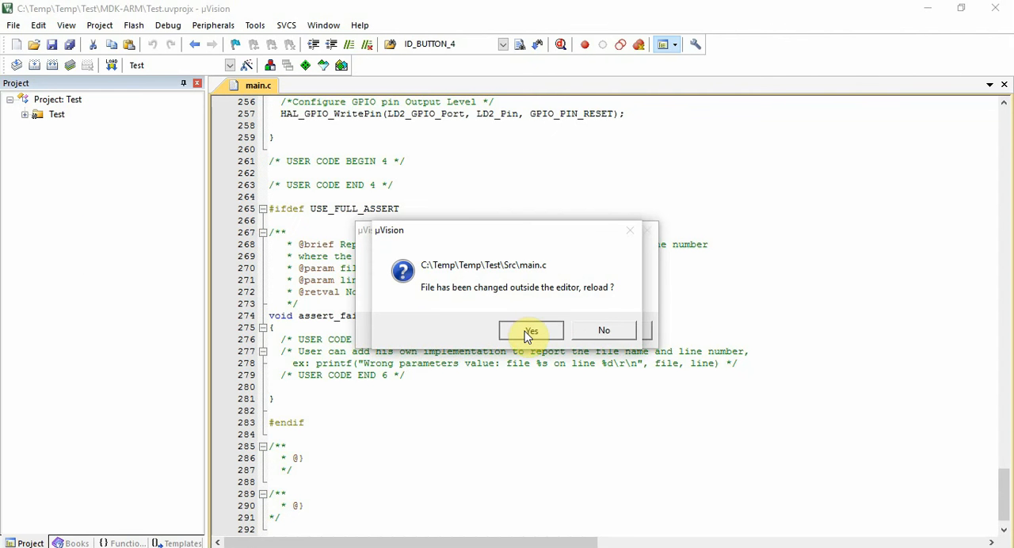
click(529, 330)
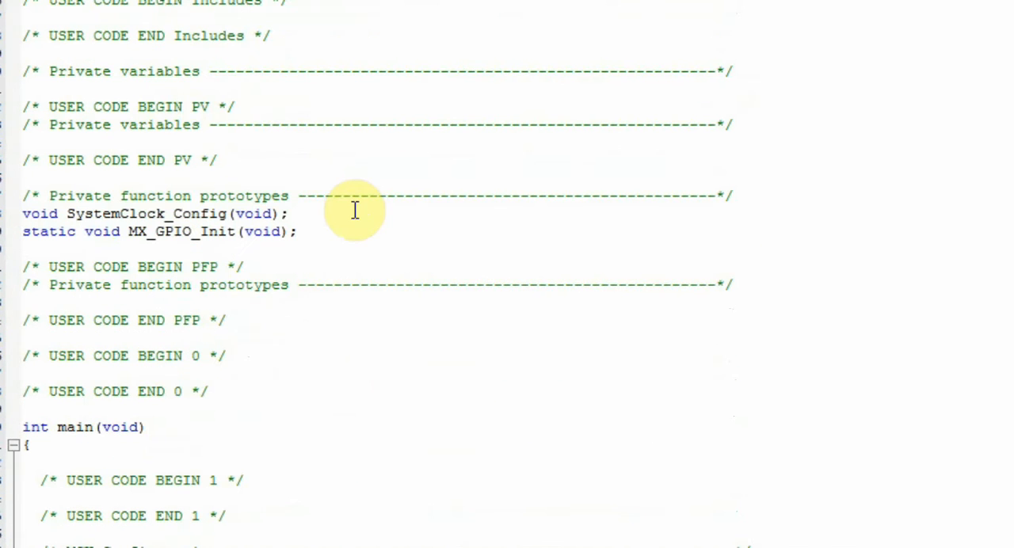
mouse_move(317, 215)
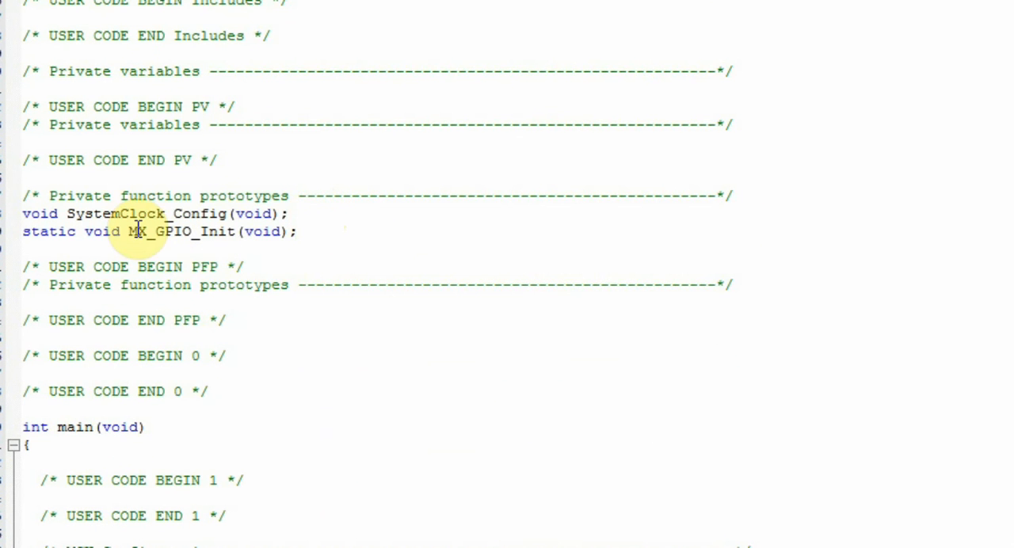
scroll(down, 3)
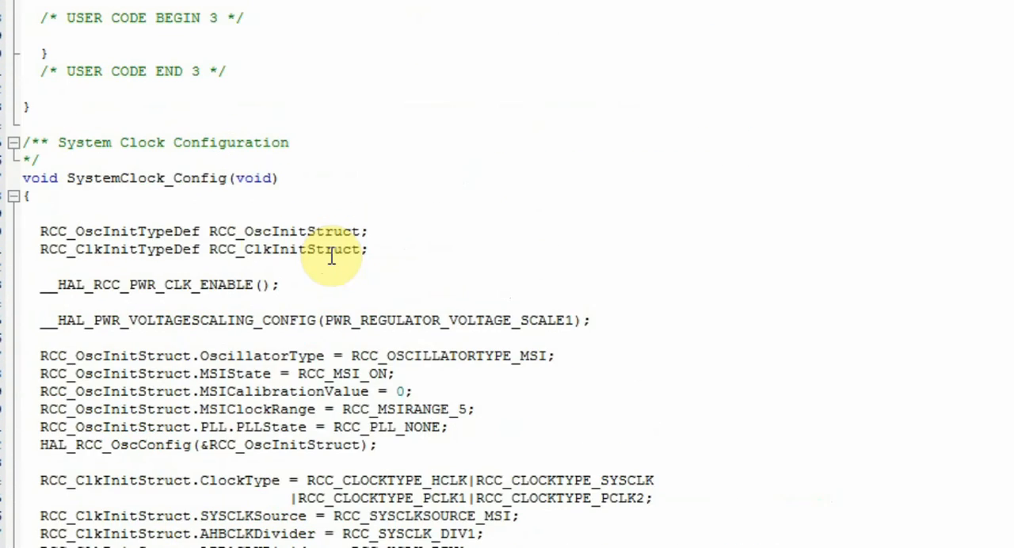
scroll(down, 3)
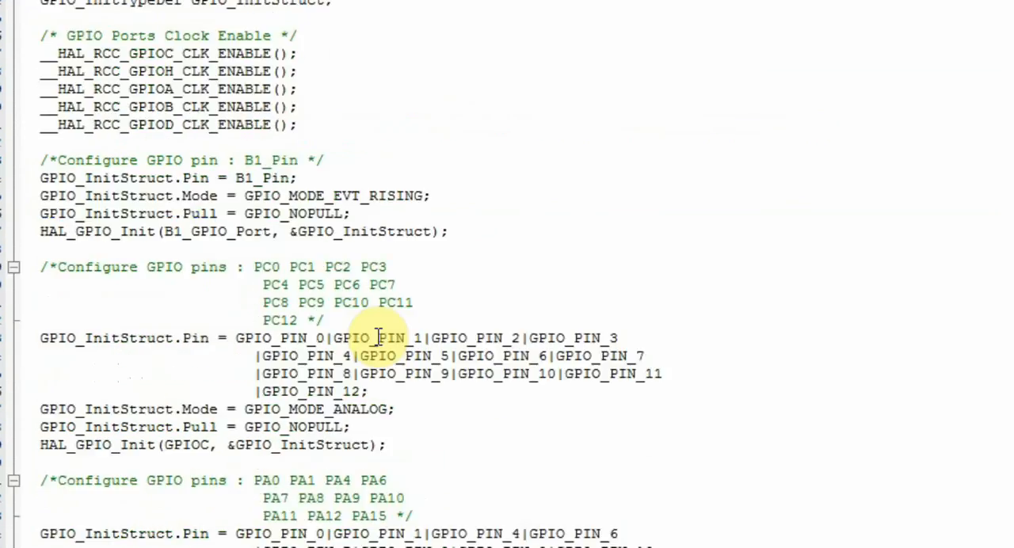
scroll(down, 3)
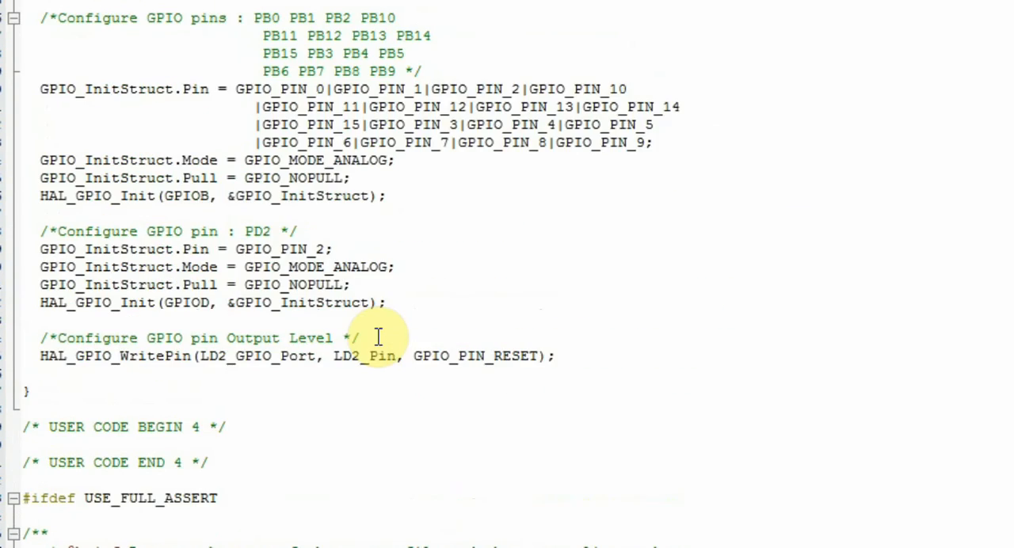
scroll(down, 3)
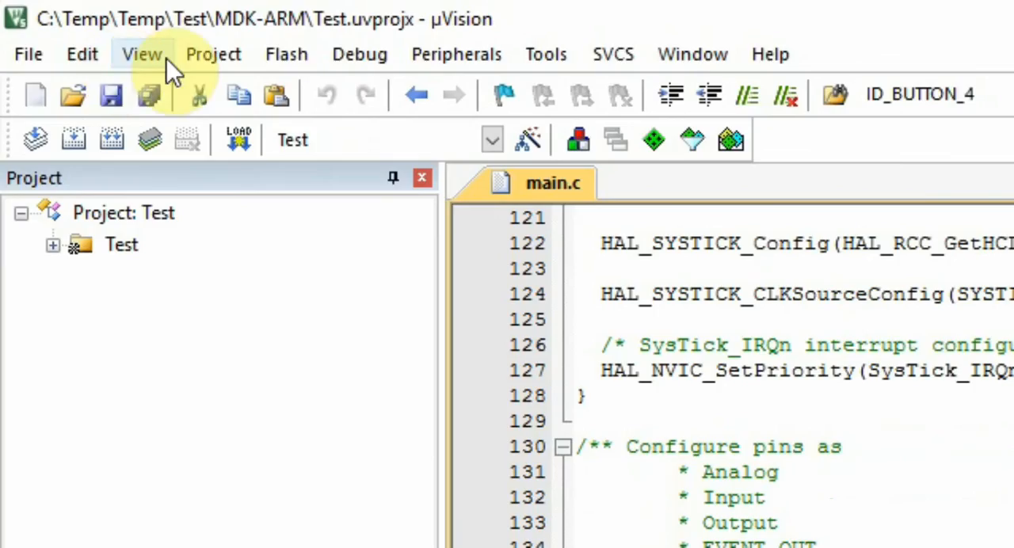
Build the Test project and check the output reports 0 errors, 0 warnings
click(212, 54)
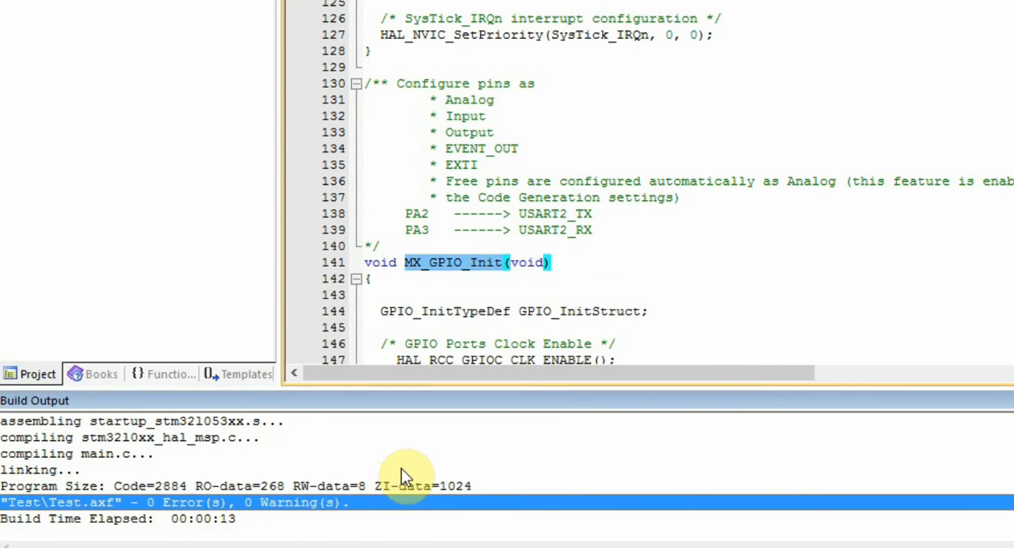
click(368, 278)
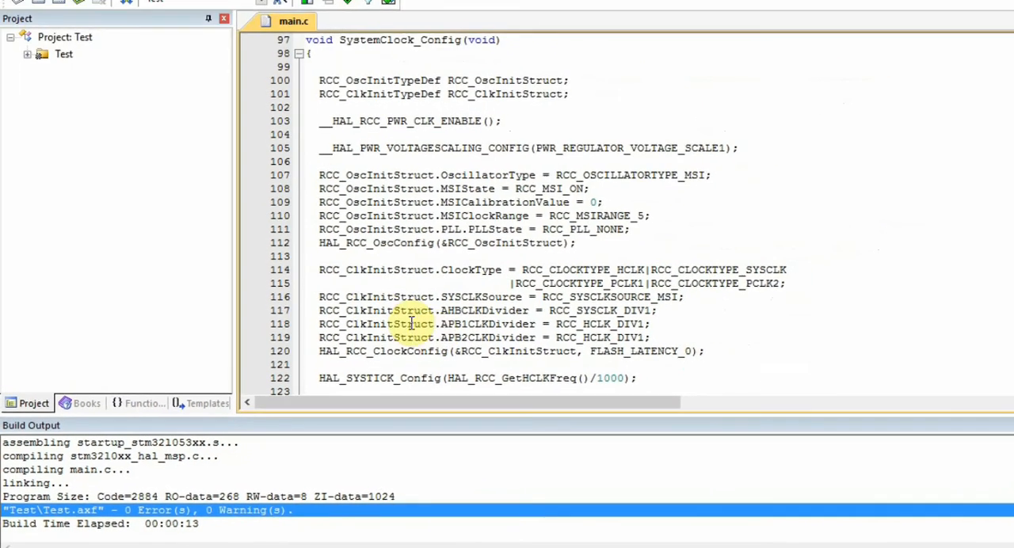
Switch to the STM32L053R8-Nucleo template project window and open, then close, the Flash menu
click(133, 25)
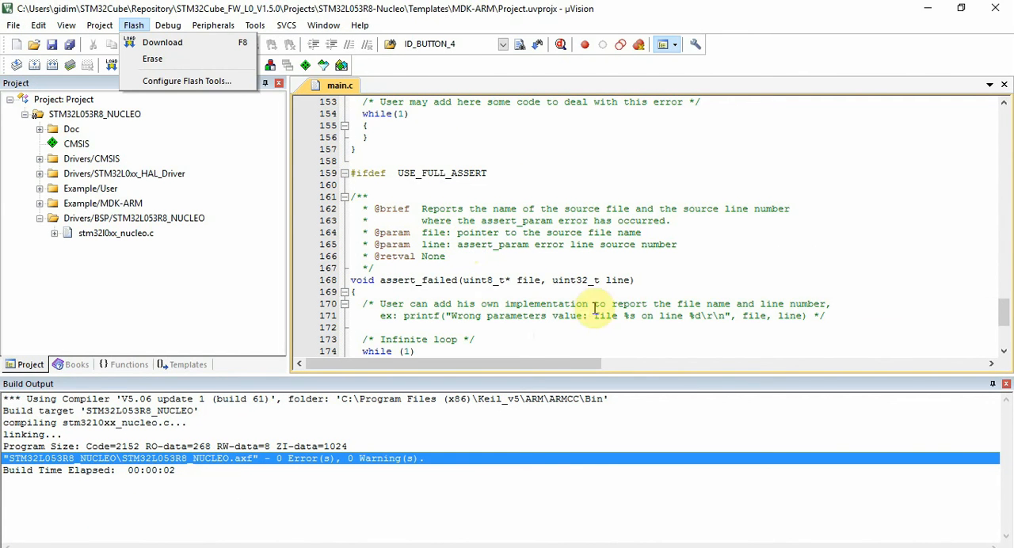
click(595, 292)
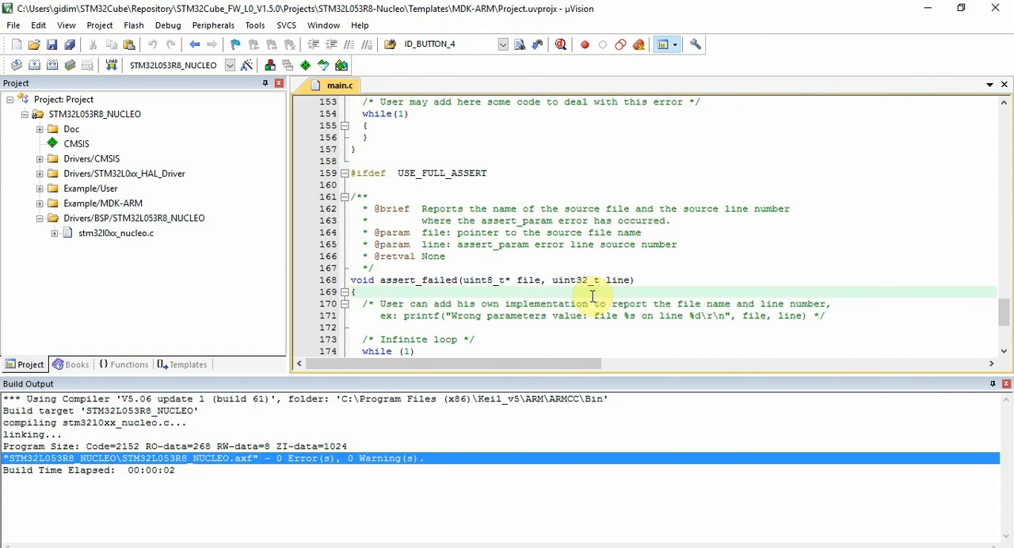
click(361, 292)
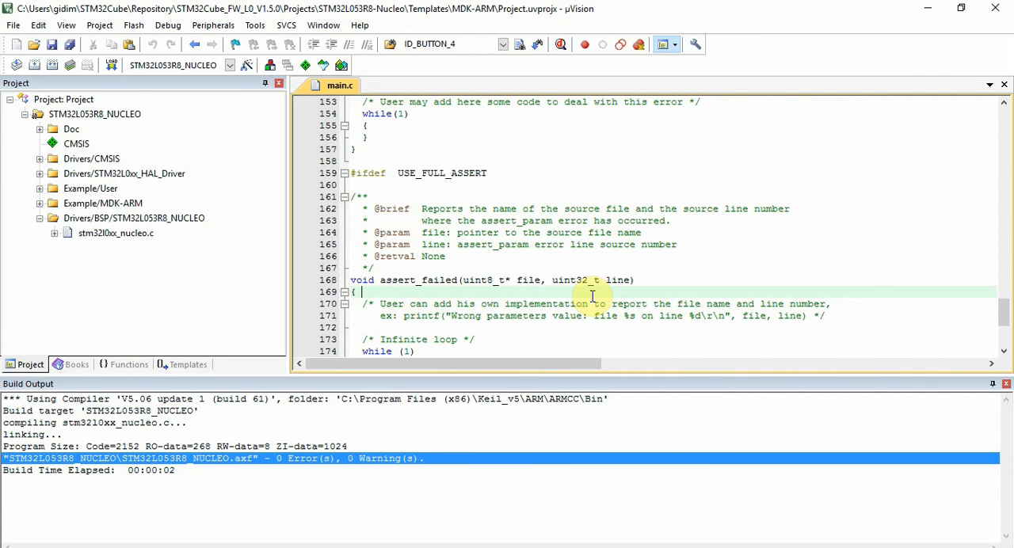